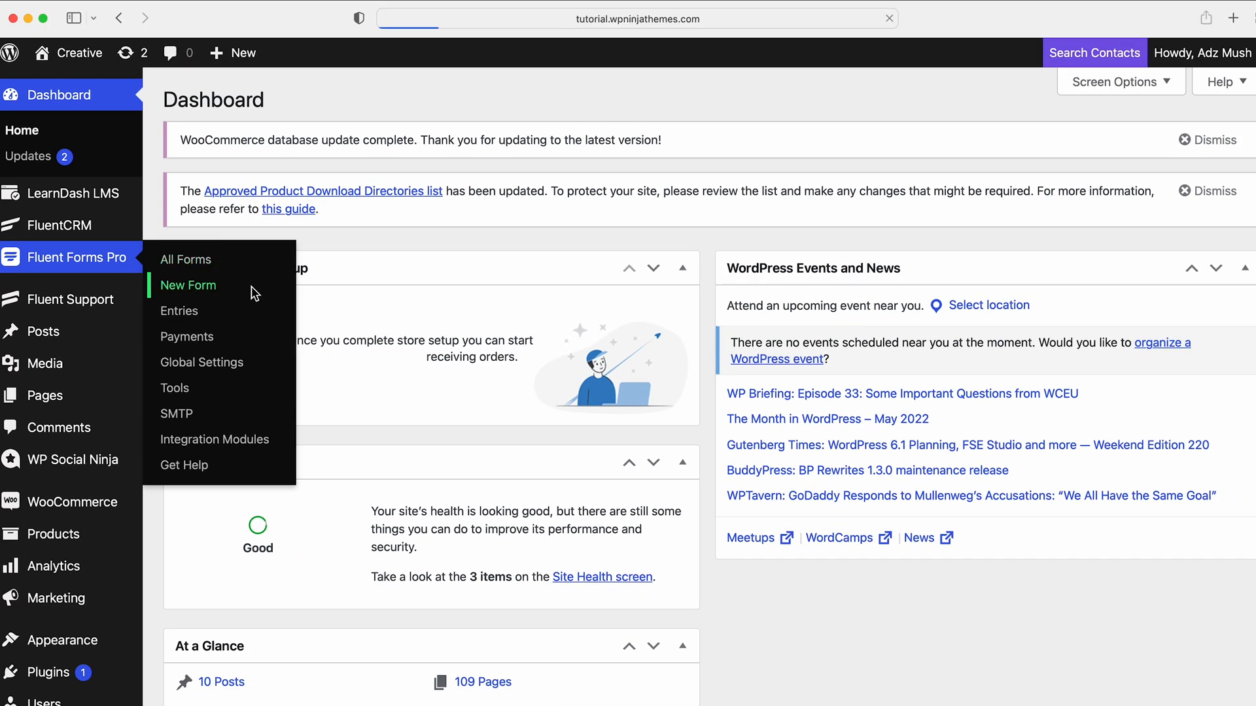
# Step: Create a blank form and name it 'Employee health survey form'
pyautogui.click(189, 285)
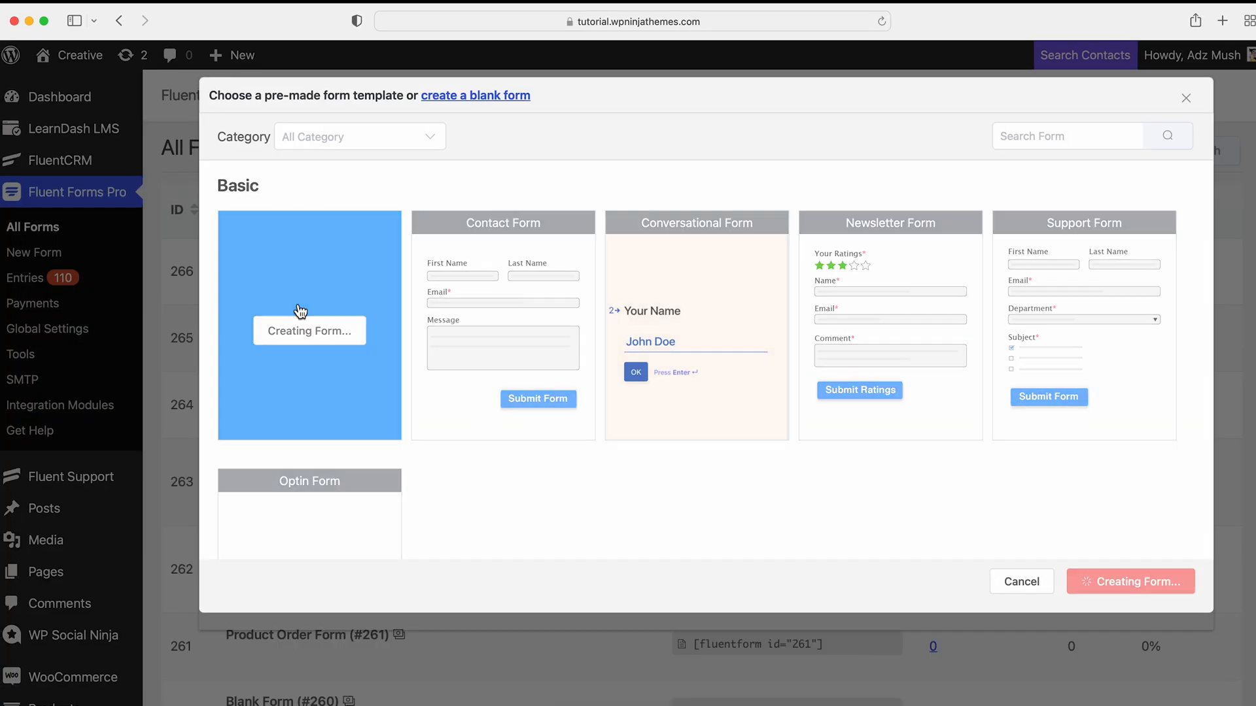
pyautogui.click(309, 326)
pyautogui.write('Employee health survey form')
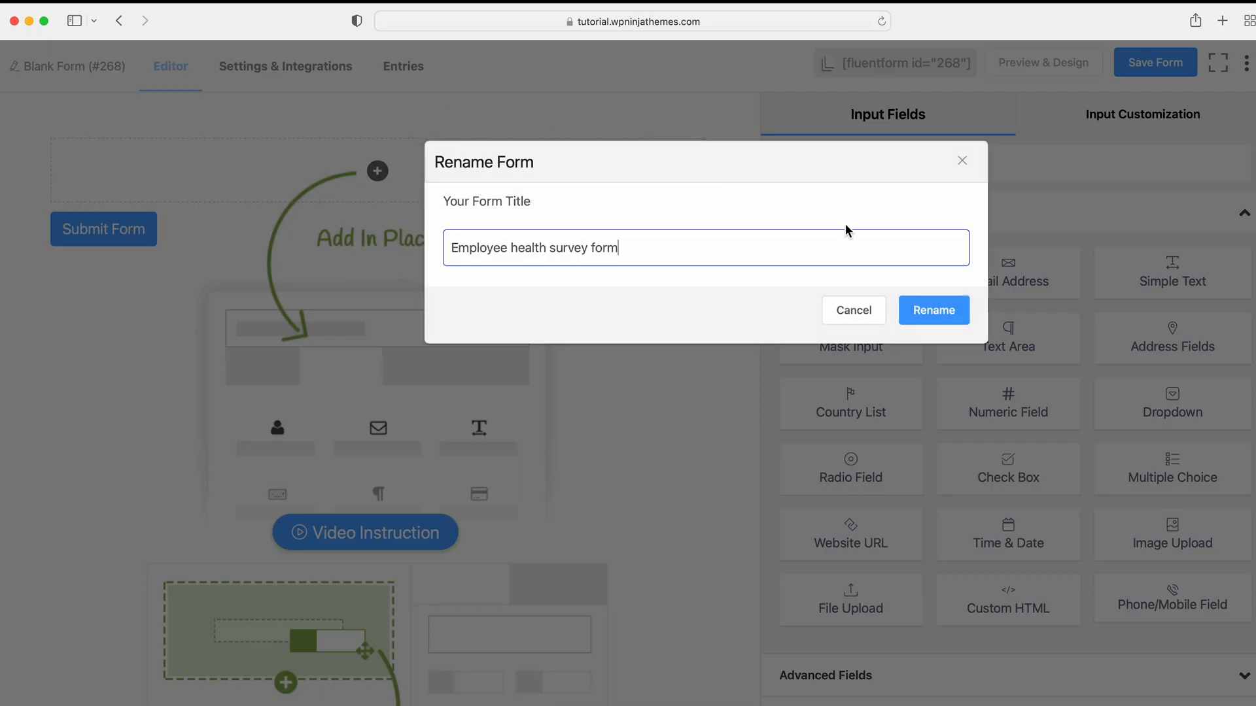
pyautogui.click(932, 311)
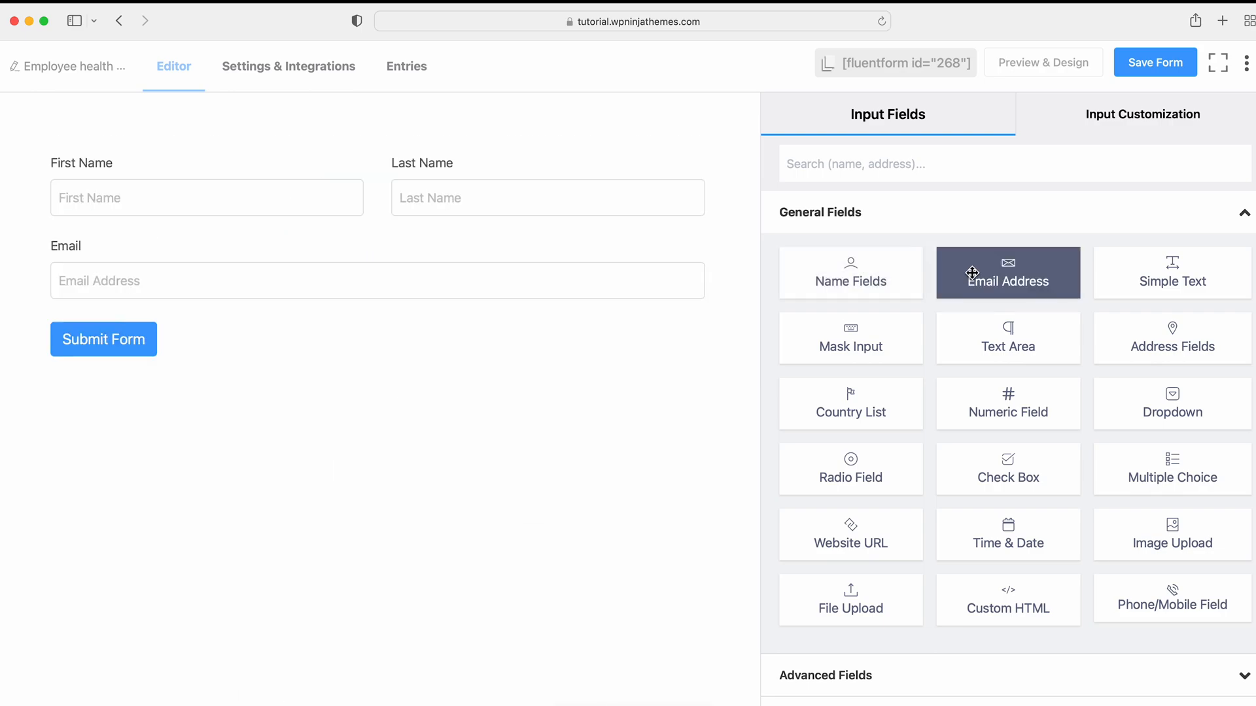
# Step: Add a Check Box and a Multiple Choice field below the name and email fields
pyautogui.click(1007, 468)
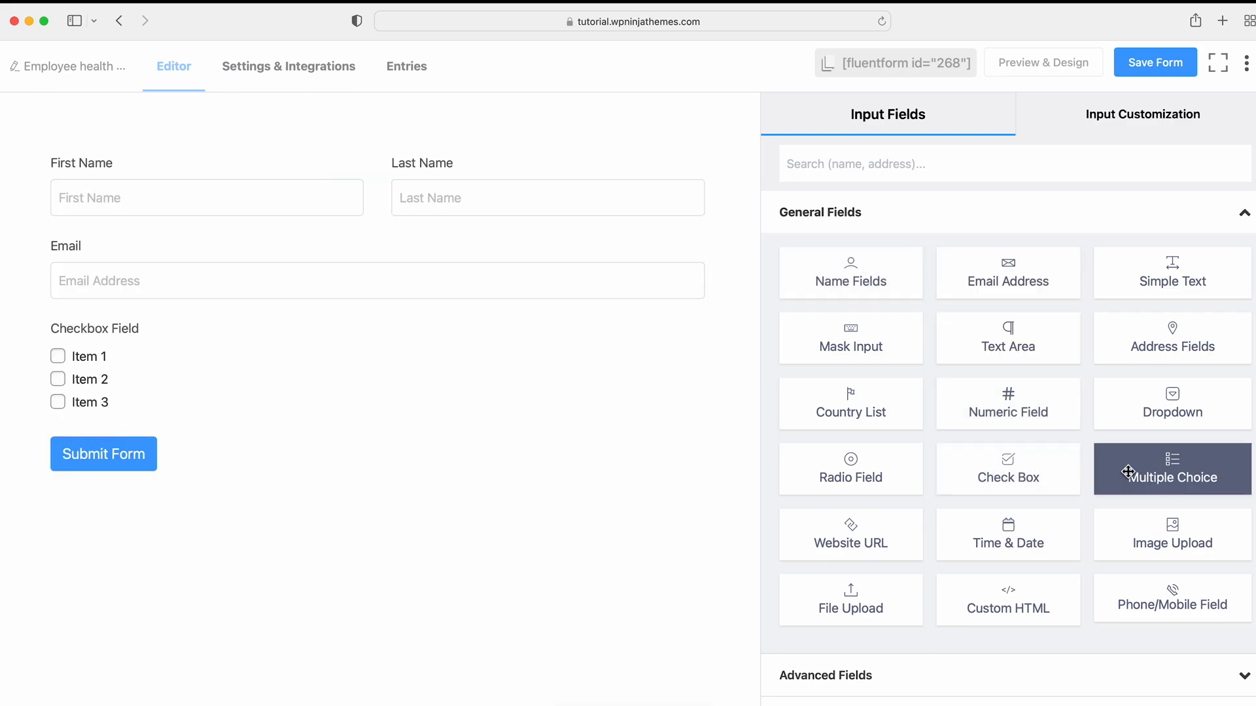
pyautogui.click(1171, 470)
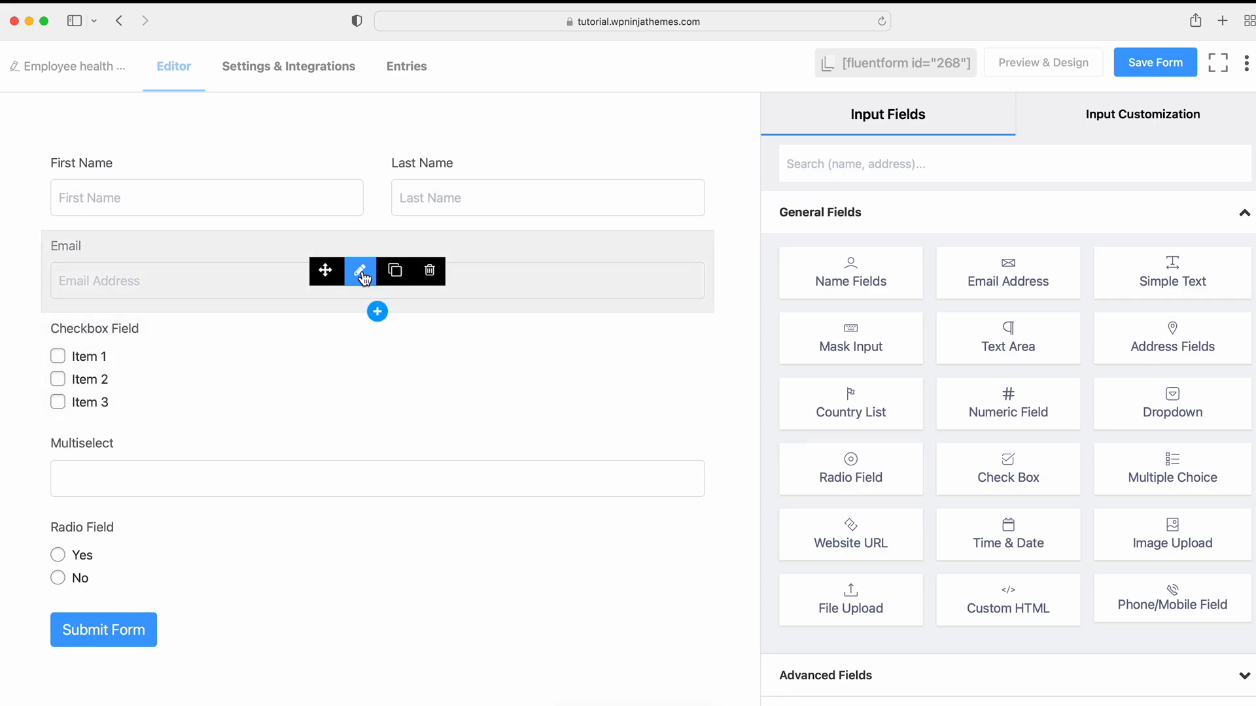
# Step: Label the email 'Your Email' and make the checkbox a required serious-health-problem question with three illnesses
pyautogui.click(359, 270)
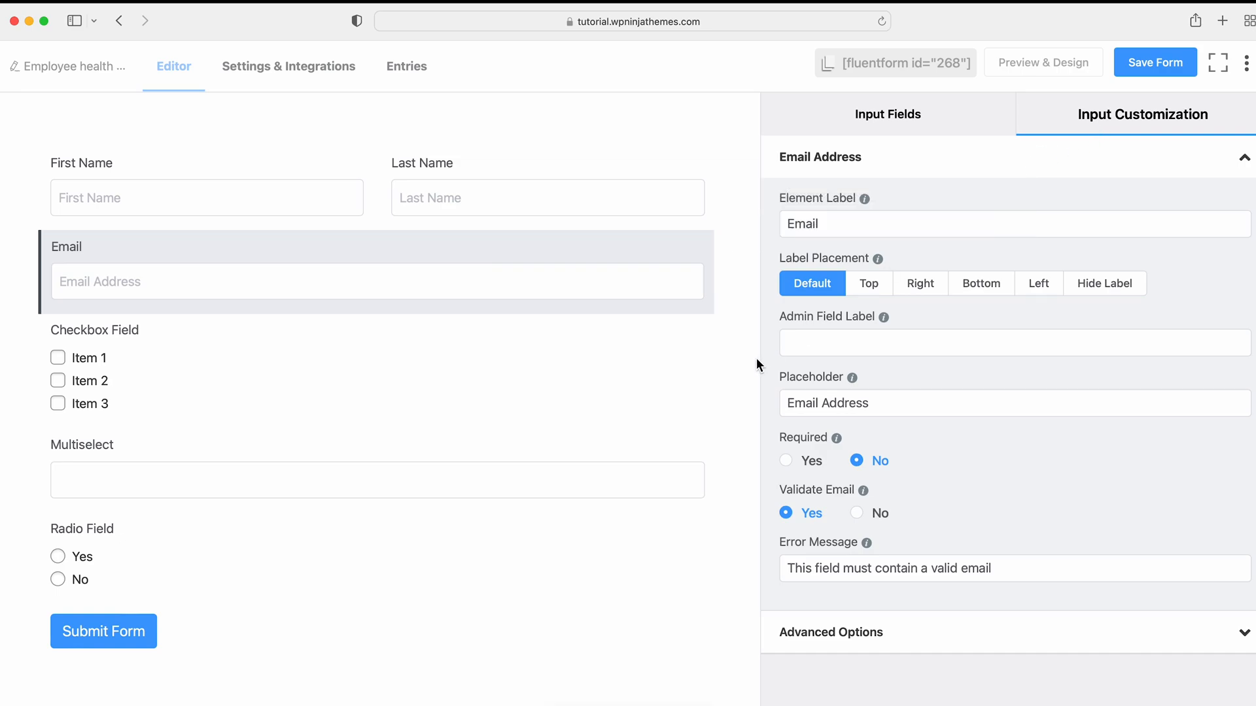
pyautogui.write('Your Email')
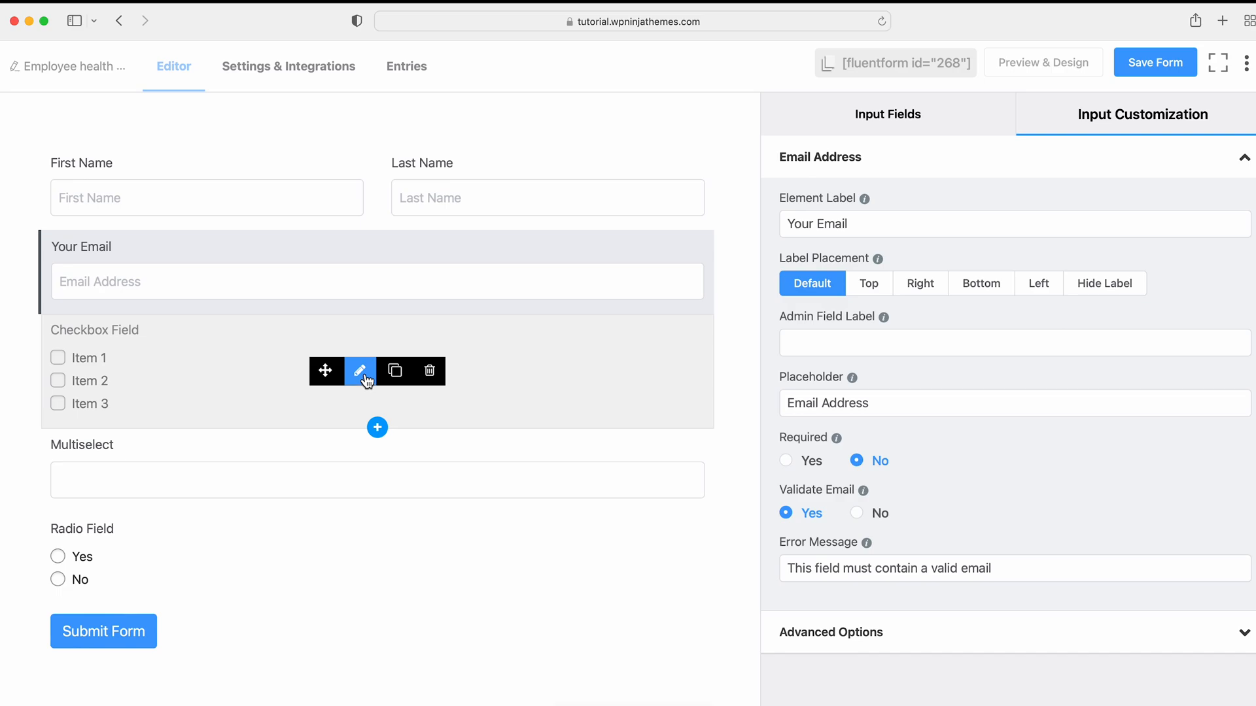
pyautogui.click(360, 371)
pyautogui.write('Do you have any serious health problem?')
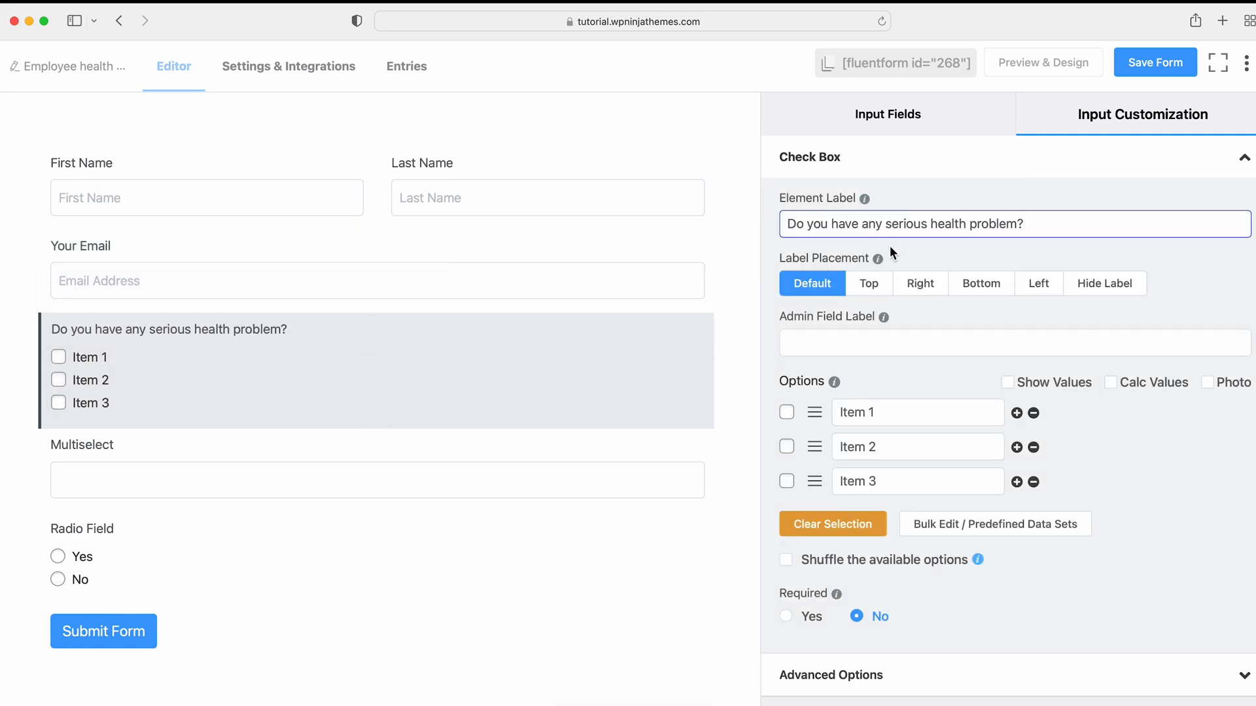
pyautogui.click(1038, 283)
pyautogui.write('Respiratory illness')
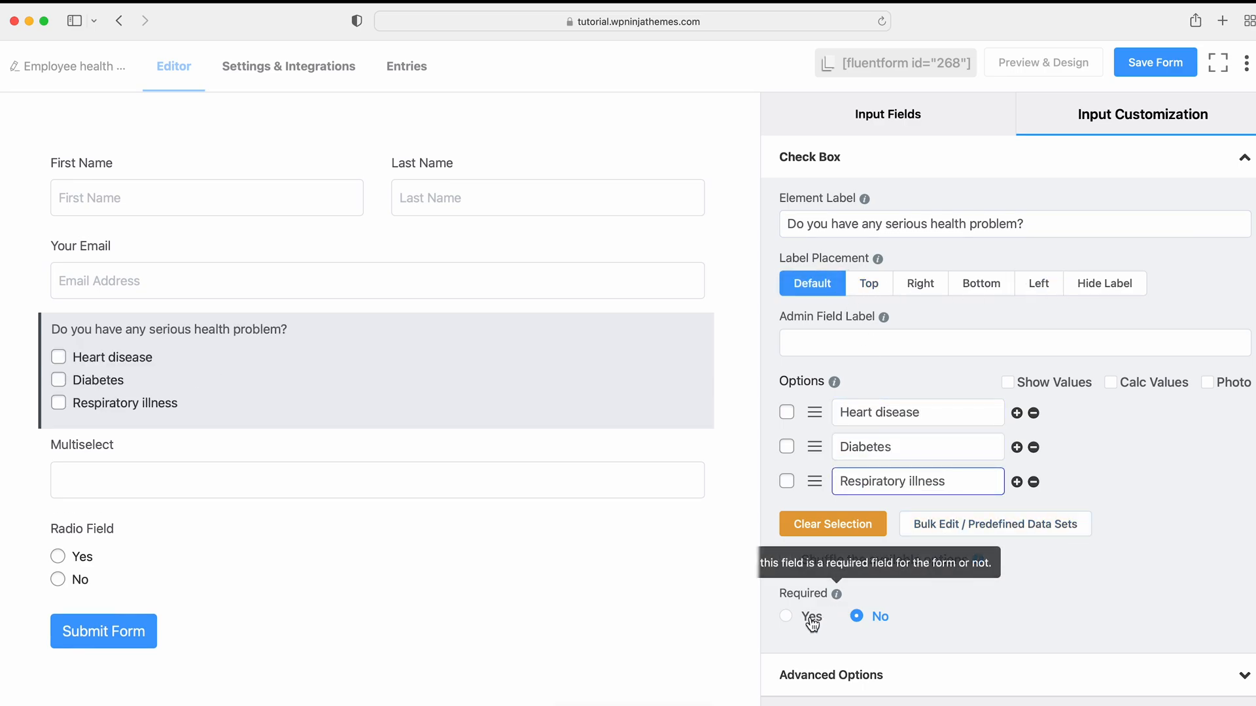
pyautogui.click(786, 616)
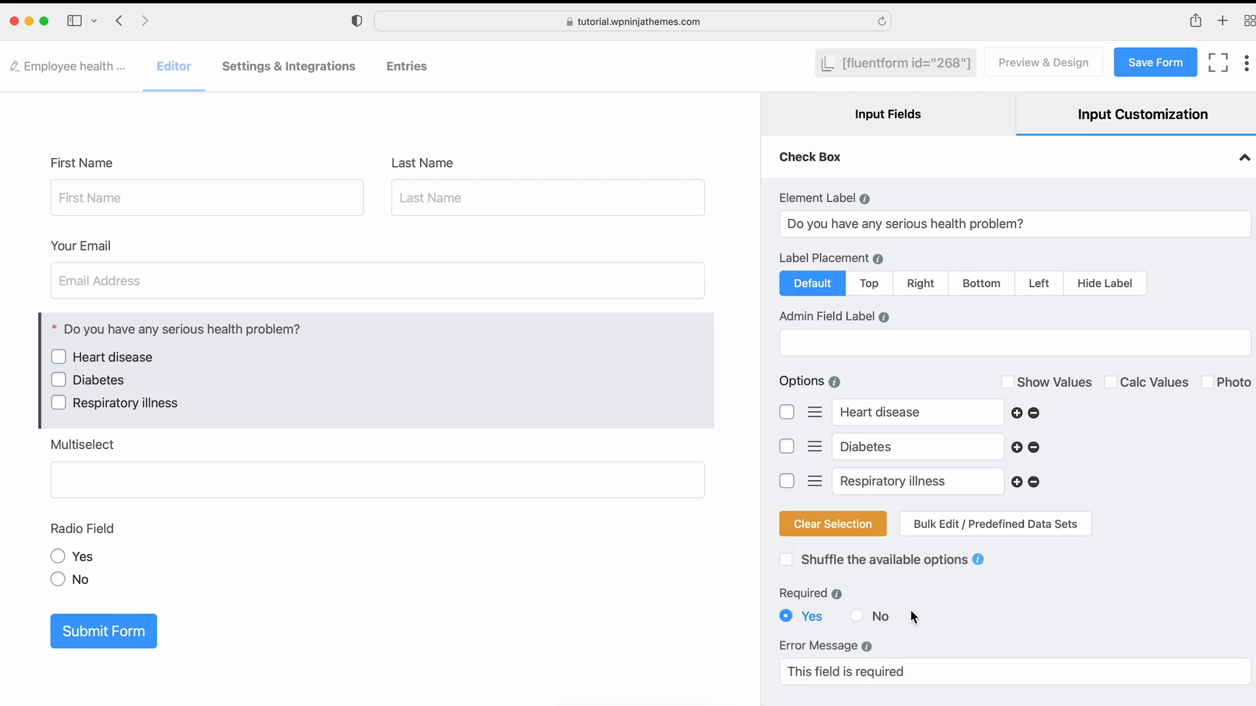
# Step: Try photo options on the checkbox, close Add media without an image, and turn photos off again
pyautogui.click(1206, 382)
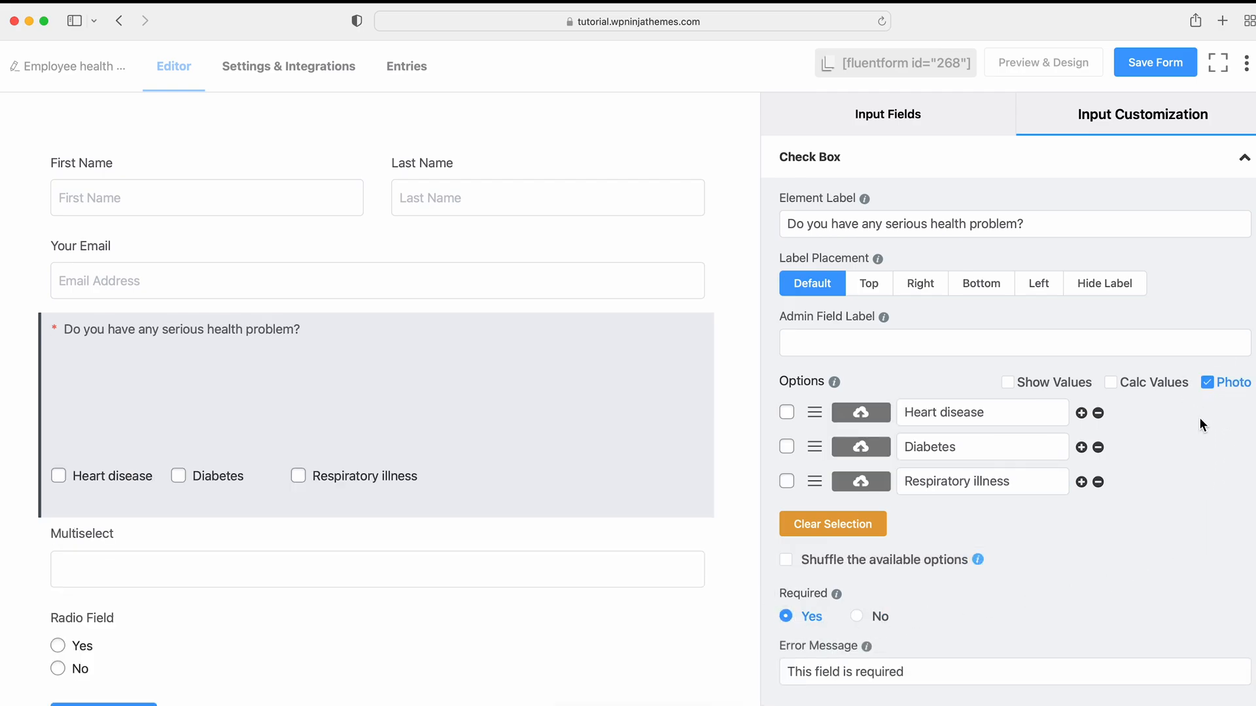
pyautogui.click(860, 413)
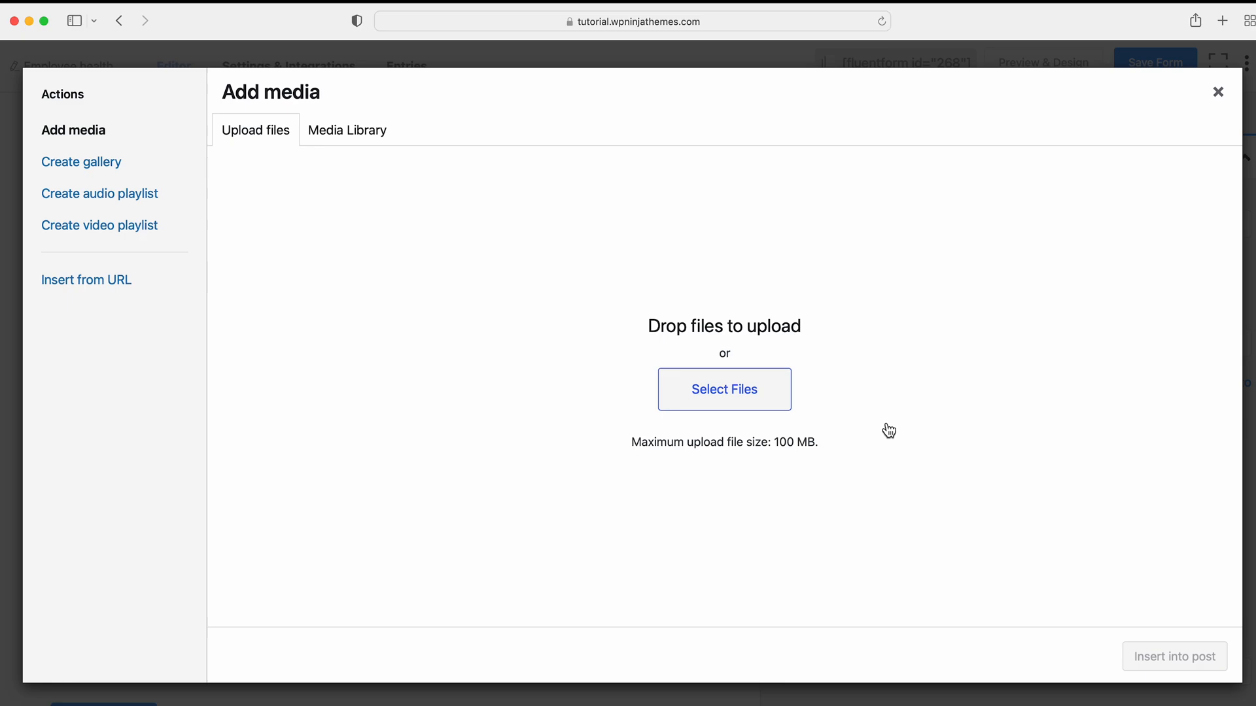
pyautogui.click(1217, 92)
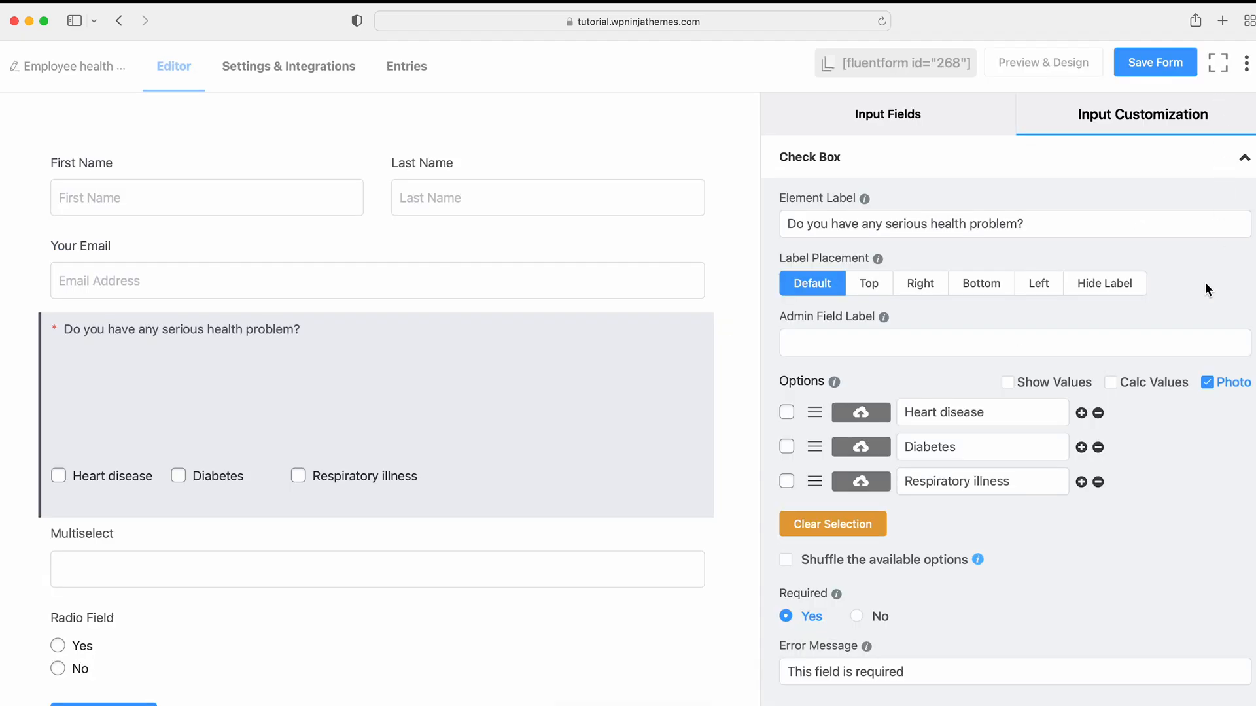
pyautogui.click(1208, 382)
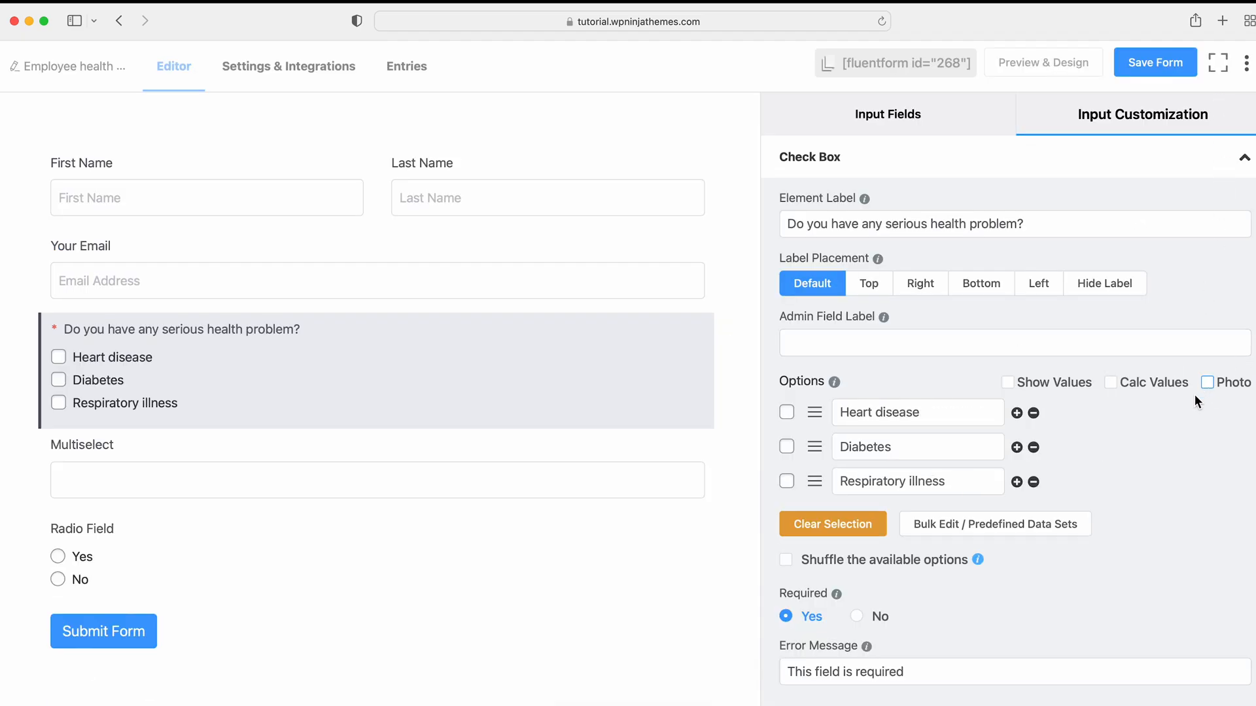
# Step: Label the multiselect 'Select any of the habits that you have?' with five shuffled, searchable options and max 2 selections
pyautogui.click(372, 474)
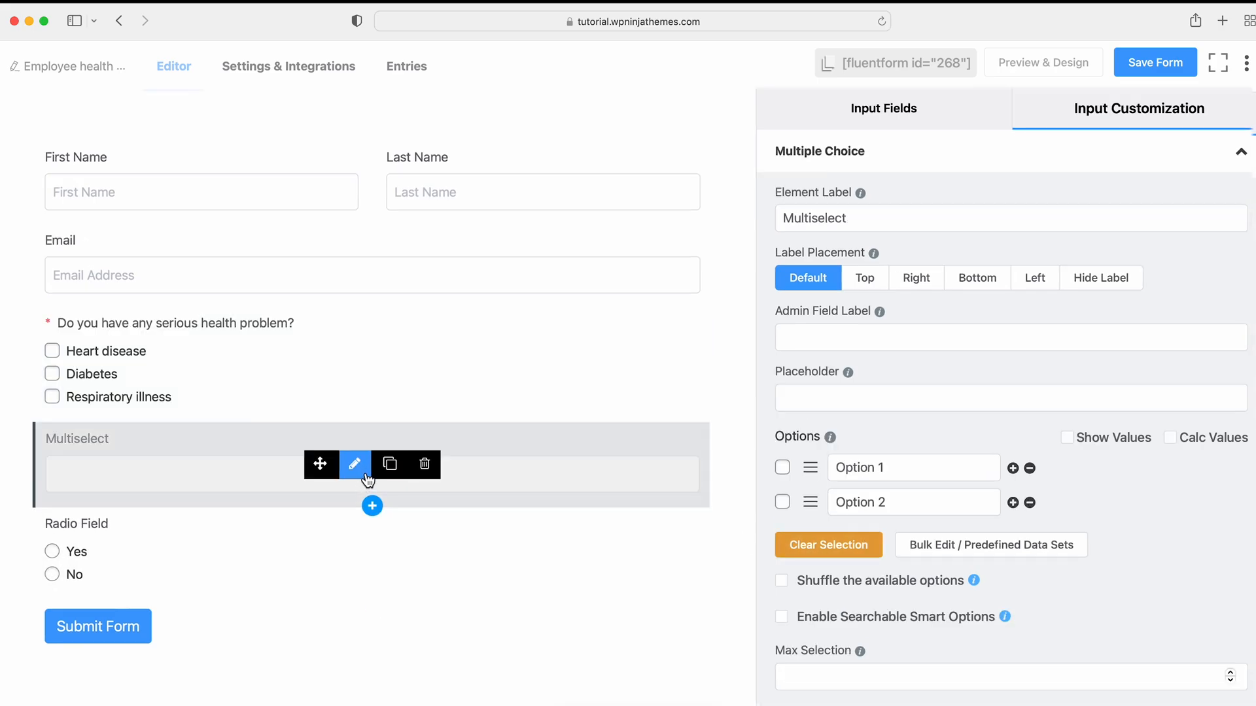
pyautogui.write('Select any of the habits that you have?')
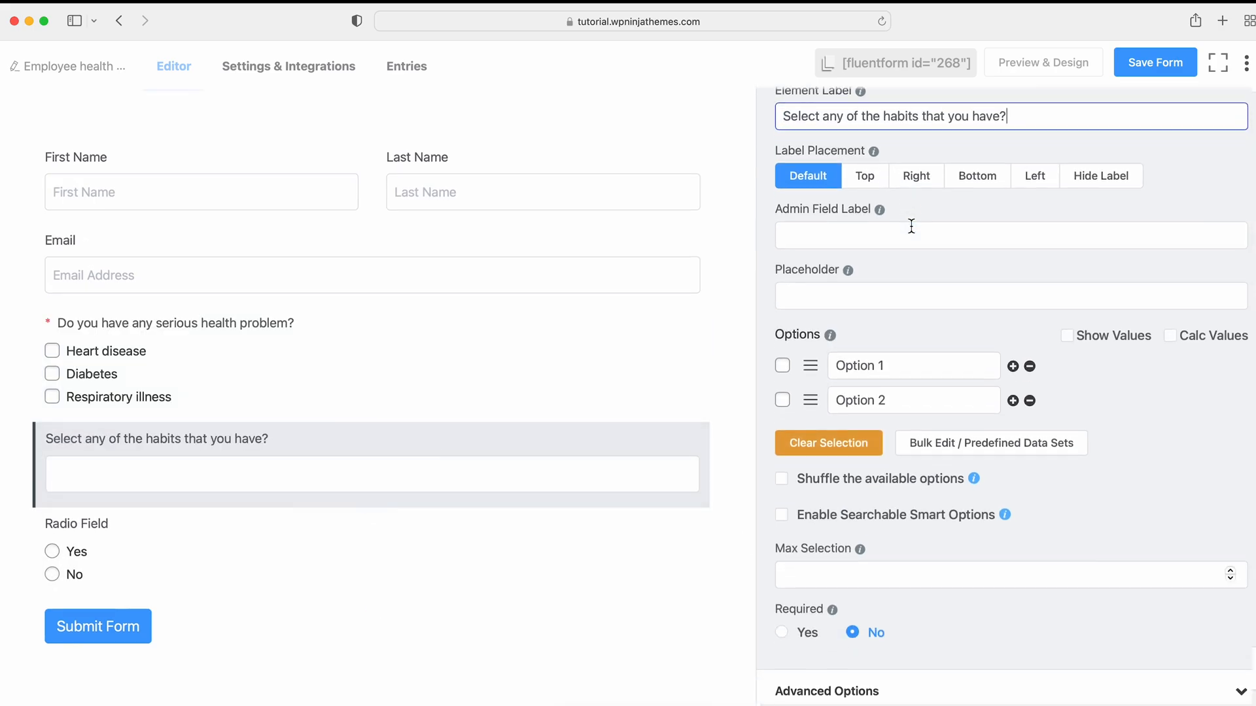
pyautogui.click(1012, 366)
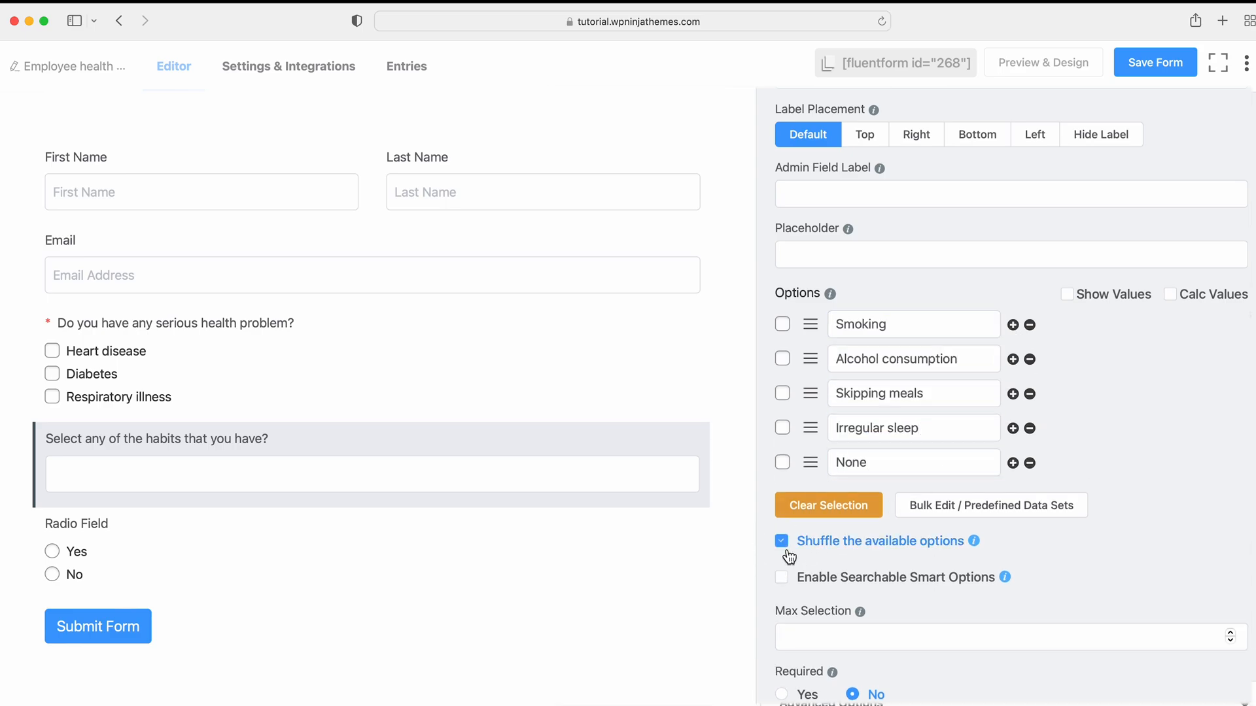
pyautogui.click(782, 578)
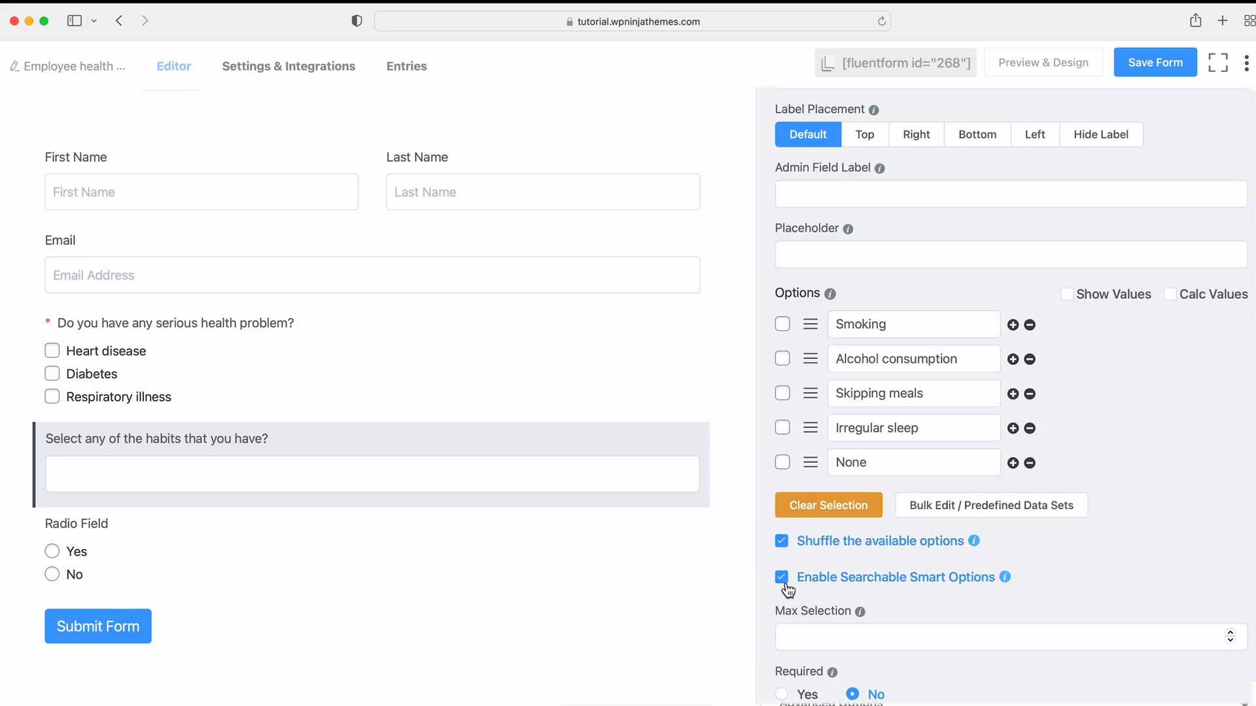
pyautogui.click(1232, 528)
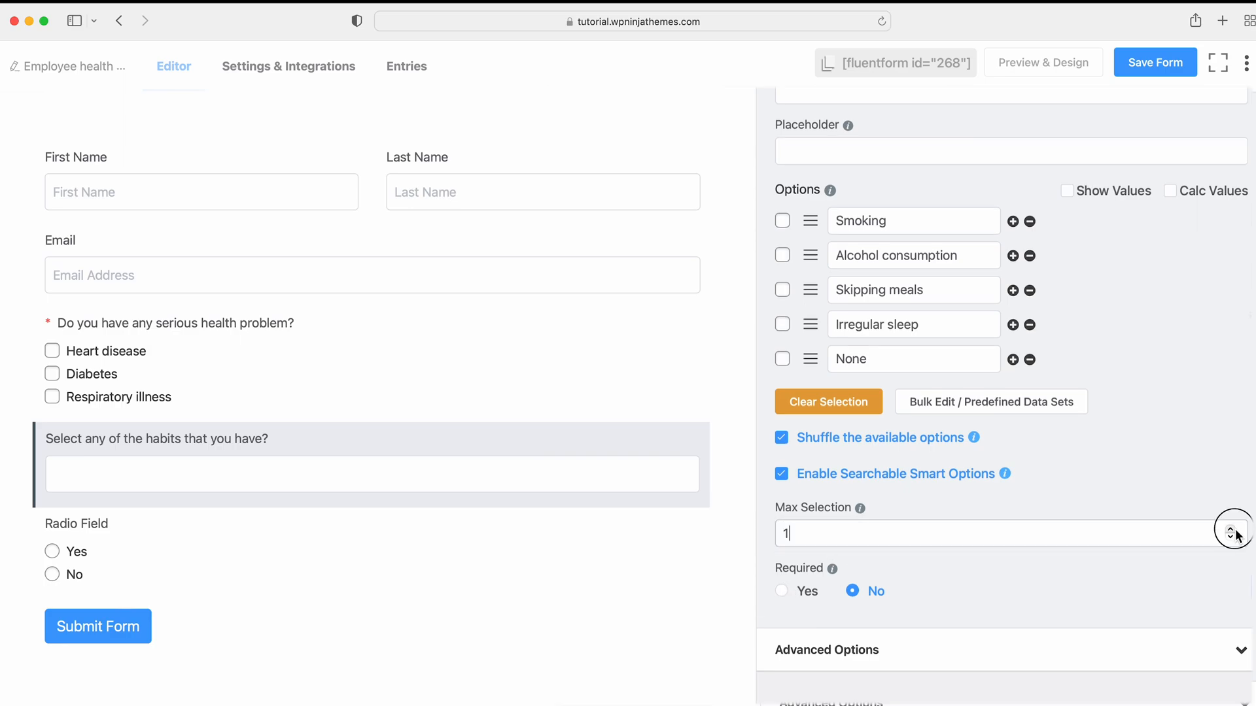
pyautogui.click(1231, 528)
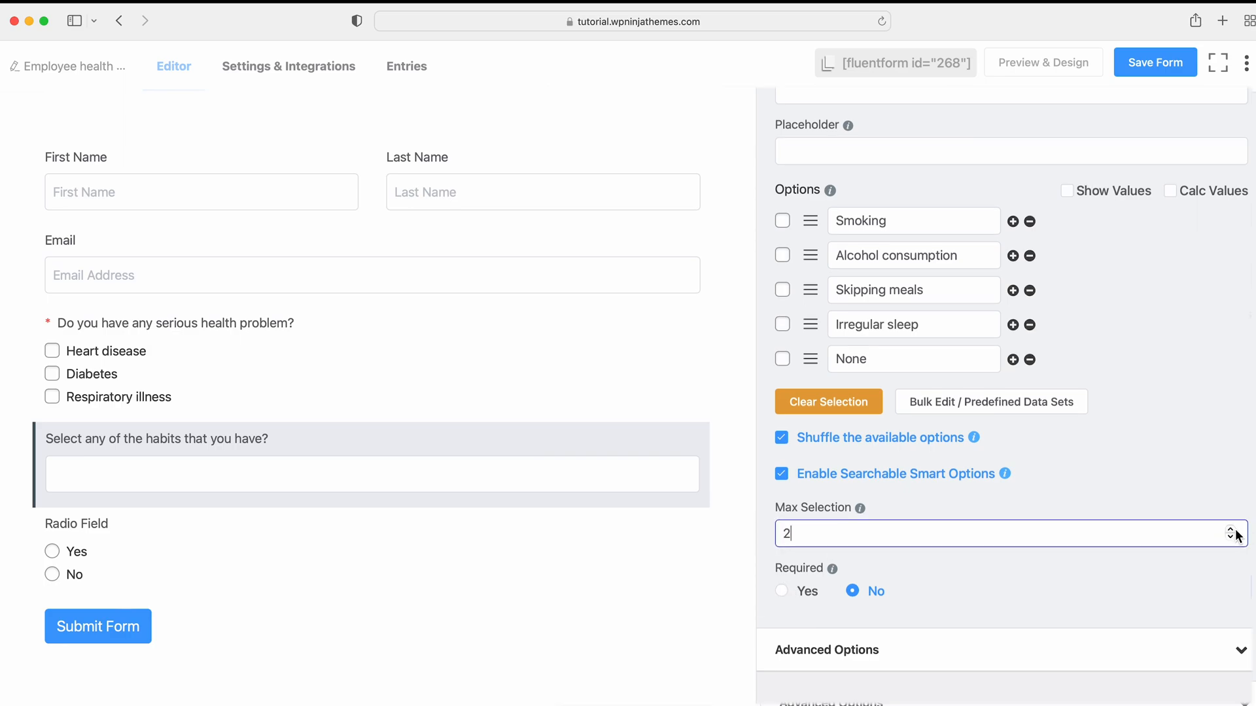
pyautogui.click(1242, 539)
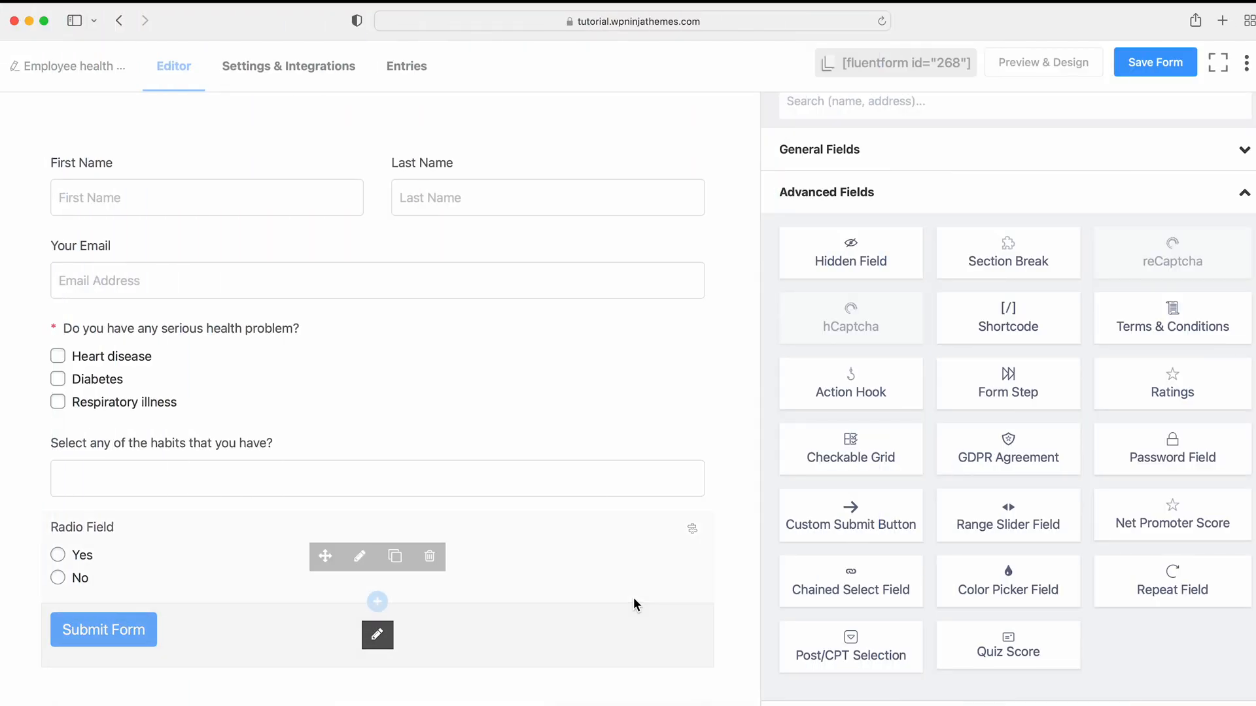
# Step: Label the radio field 'Do you have any plan to quit these habits?'
pyautogui.click(359, 557)
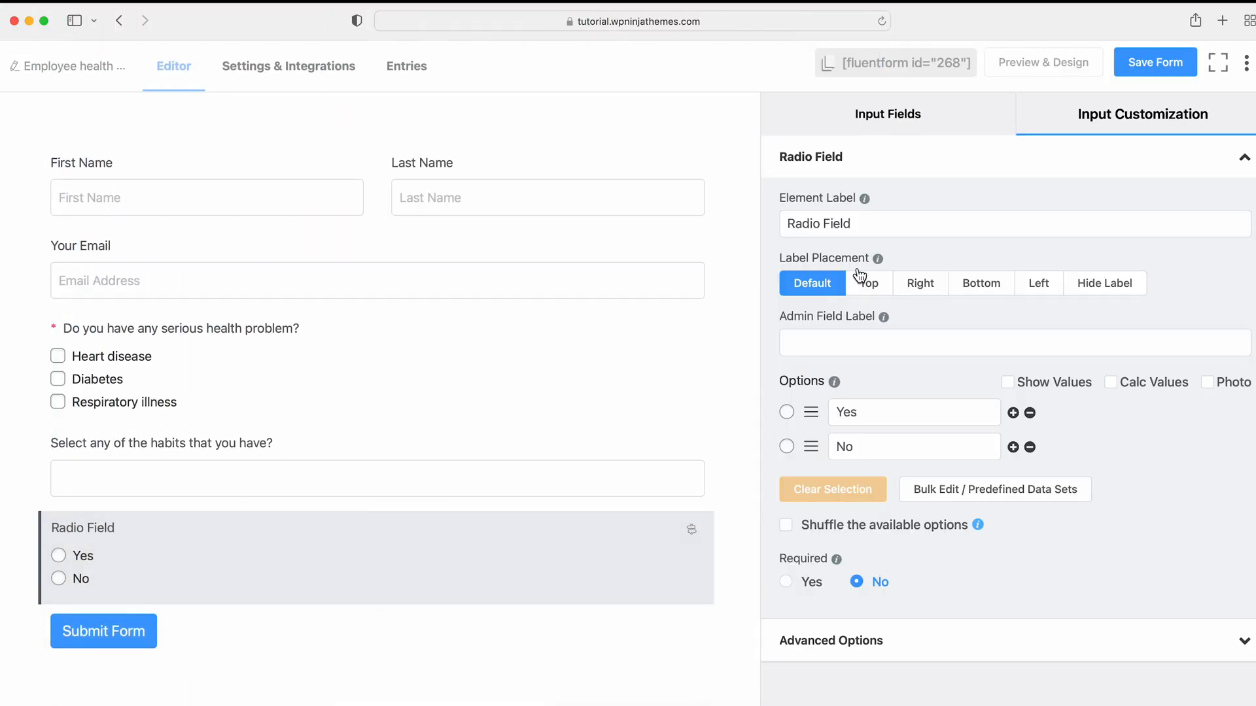
pyautogui.write('Do you have any plan to quit these habits?')
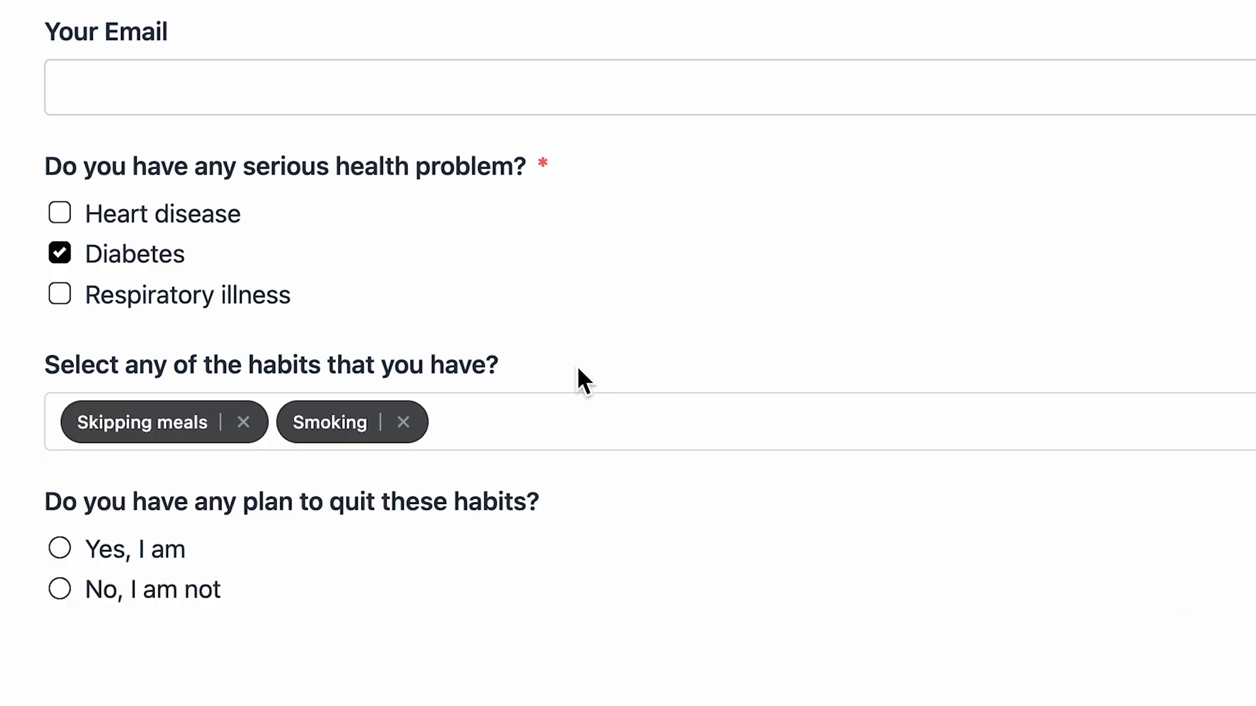
# Step: In preview, remove Smoking and Skipping meals, choose None, then Irregular sleep
pyautogui.click(403, 422)
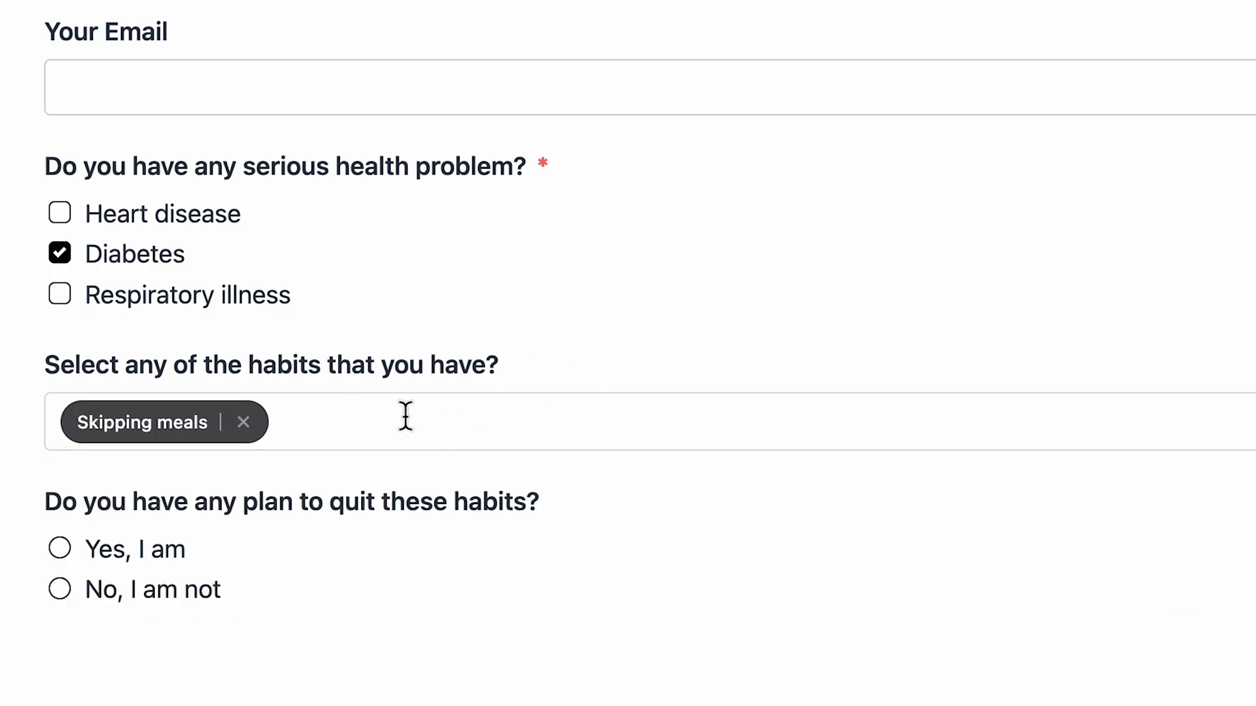
pyautogui.click(243, 422)
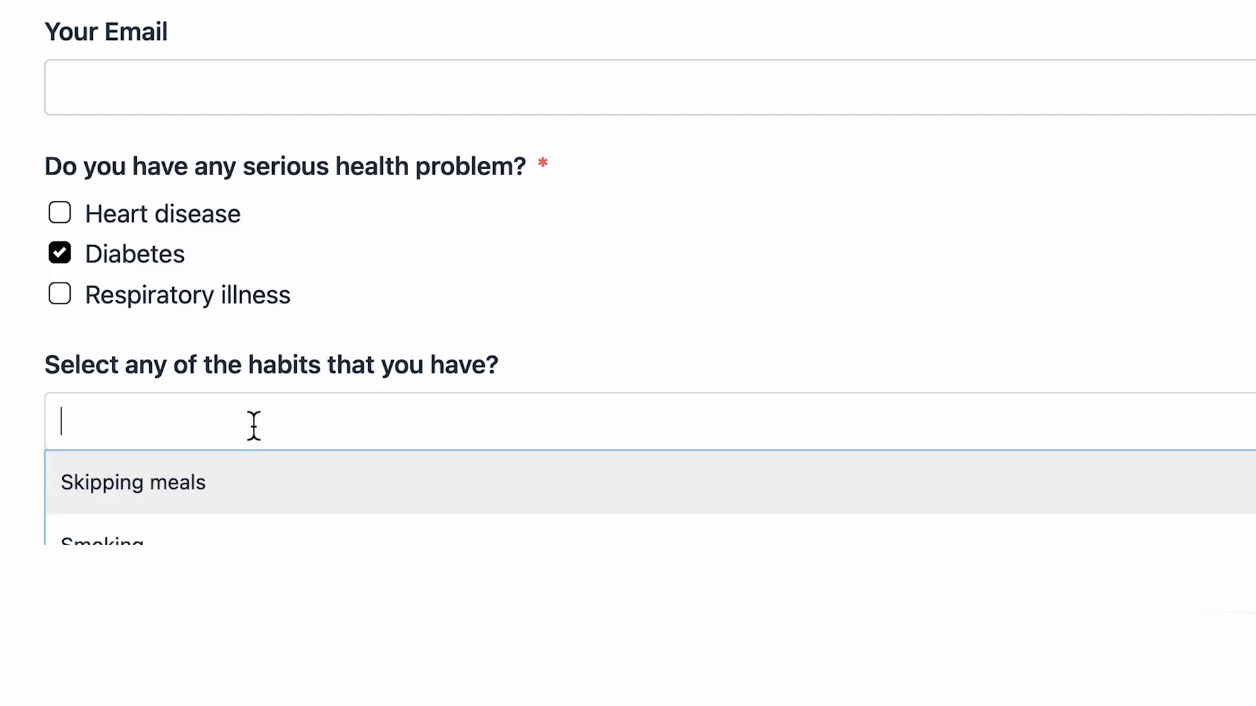
pyautogui.click(132, 482)
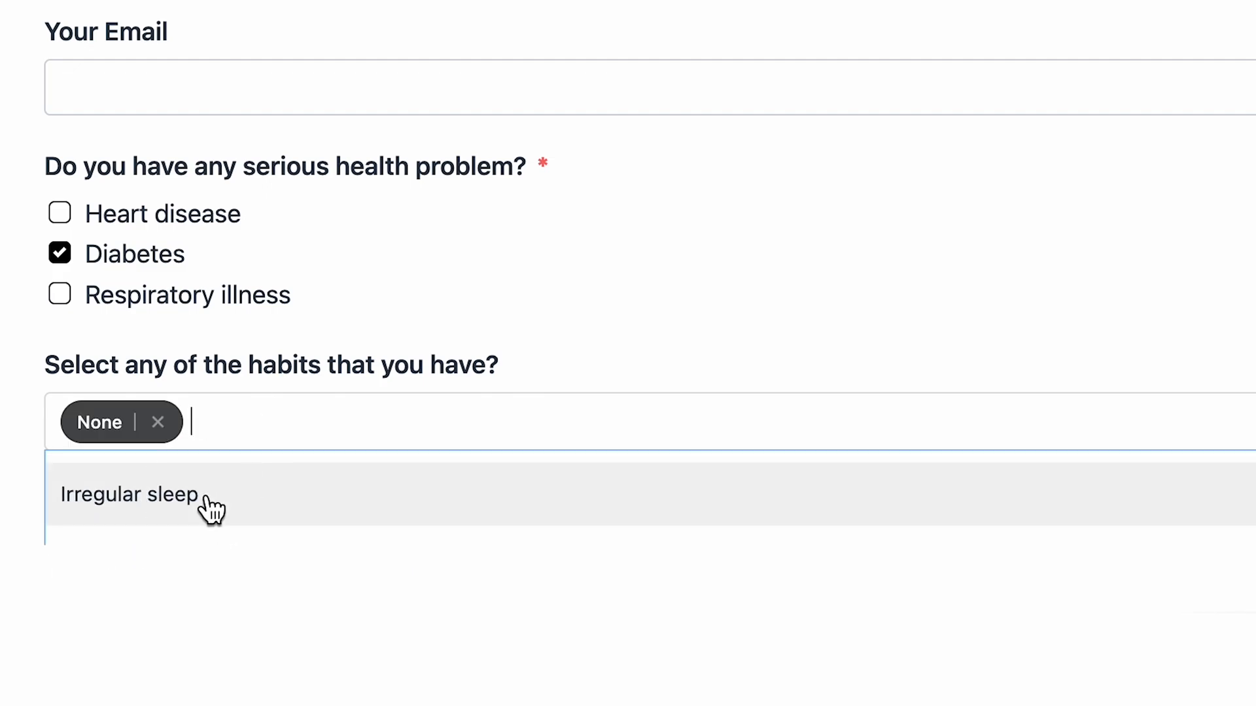
pyautogui.click(558, 370)
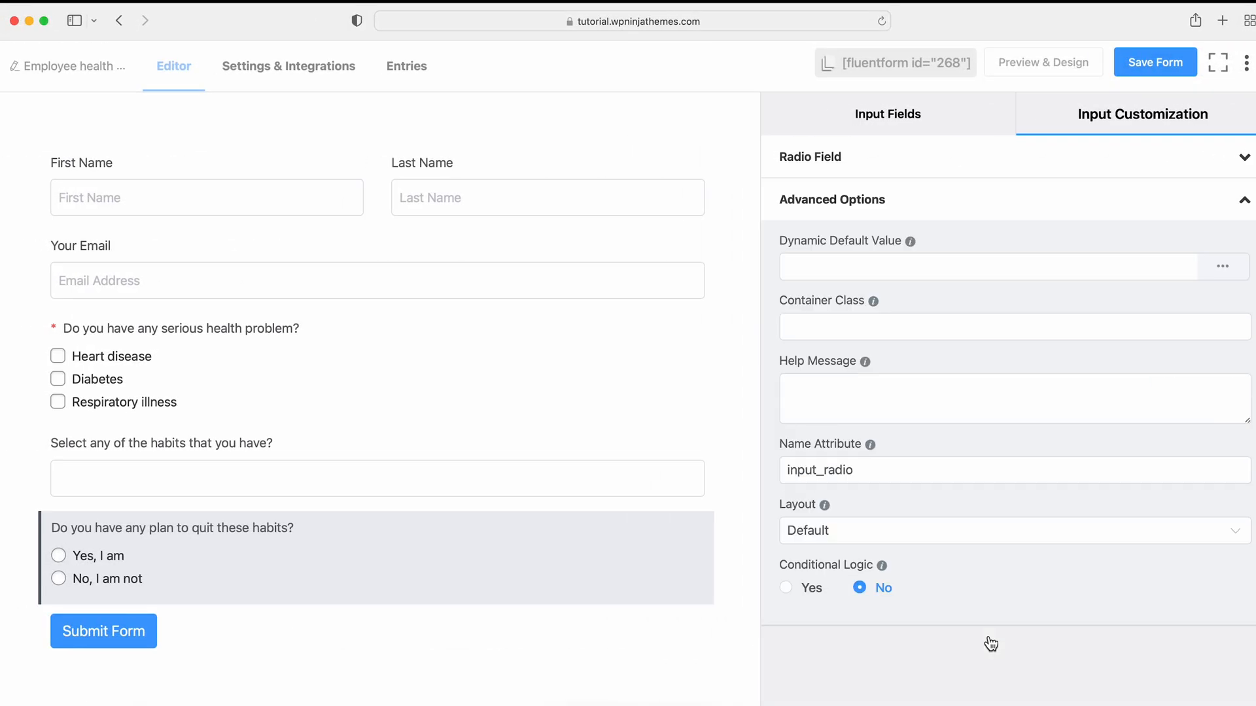
# Step: Show the quit-plan question only when any of four habits, including Irregular sleep, is chosen
pyautogui.click(785, 587)
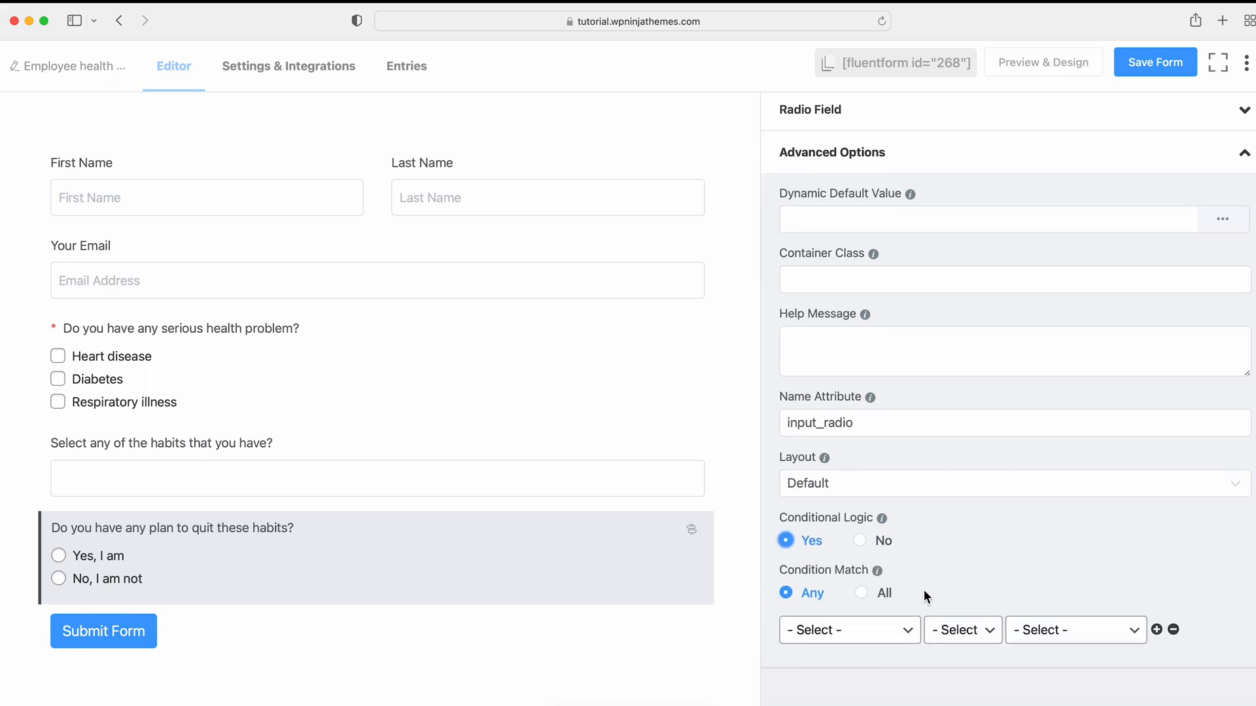
pyautogui.click(1074, 630)
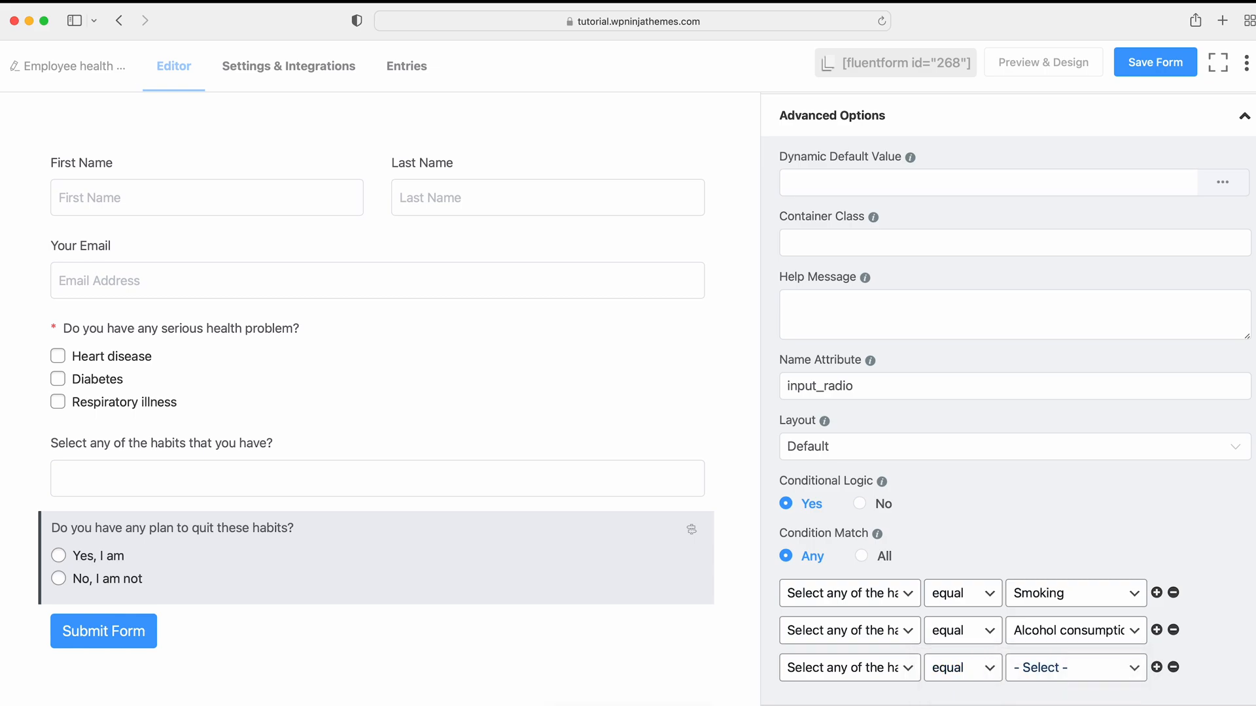
pyautogui.click(1075, 667)
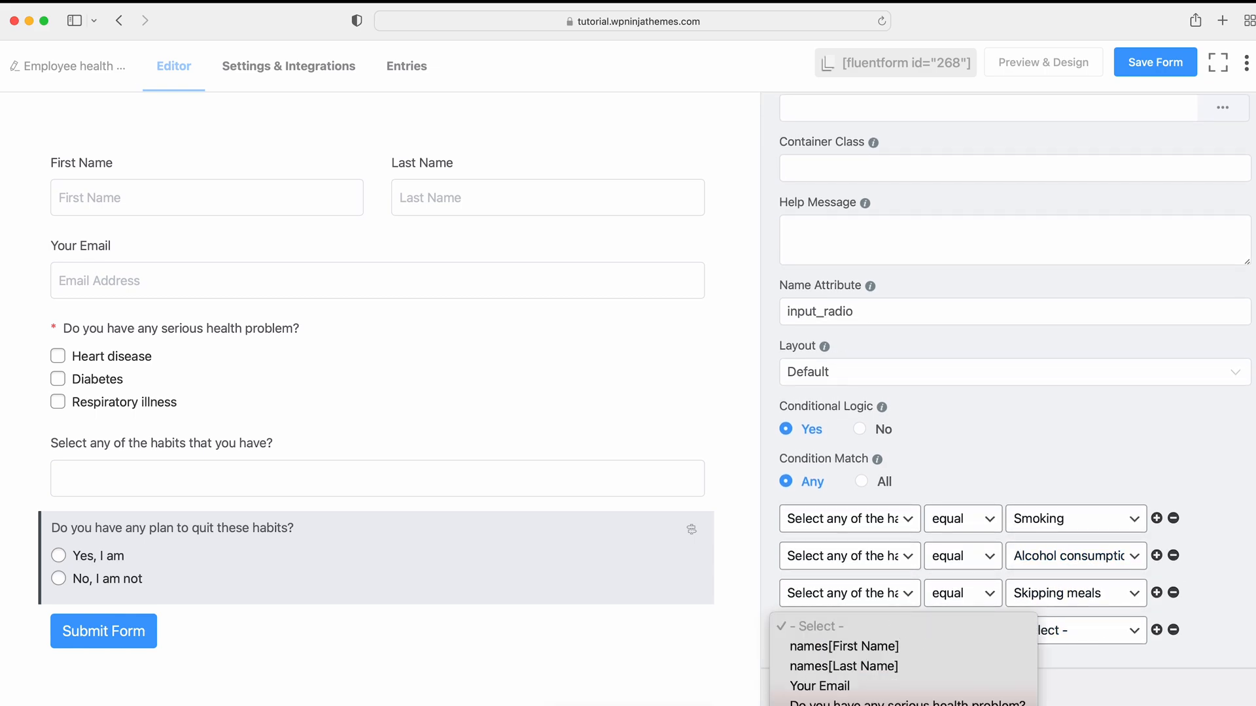
pyautogui.click(1075, 631)
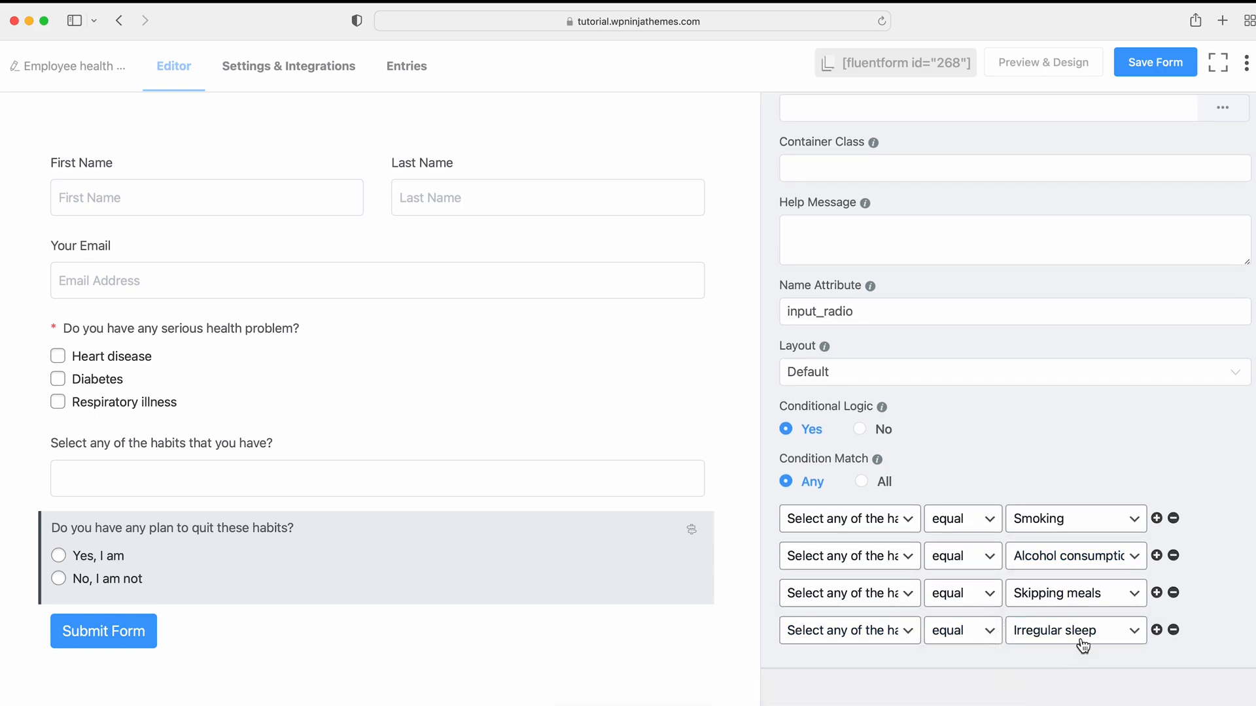
# Step: Save the form and switch the Input Fields panel from General to Advanced Fields
pyautogui.click(1155, 62)
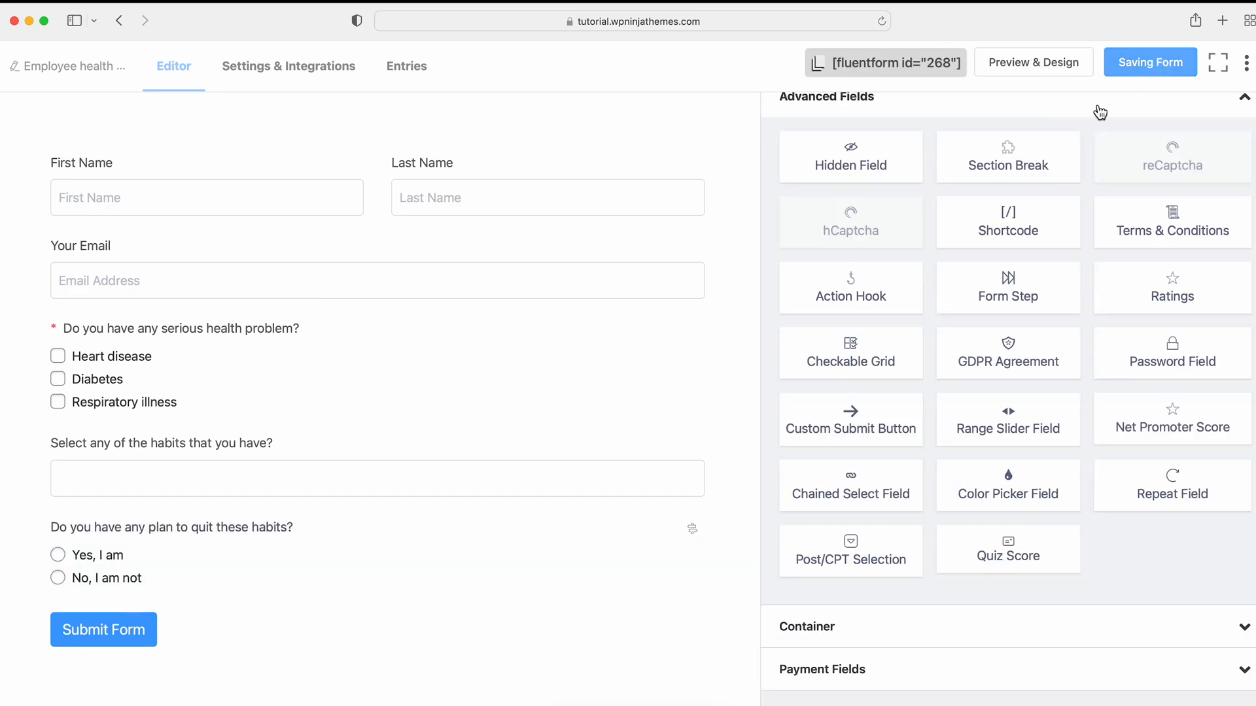
pyautogui.click(1150, 62)
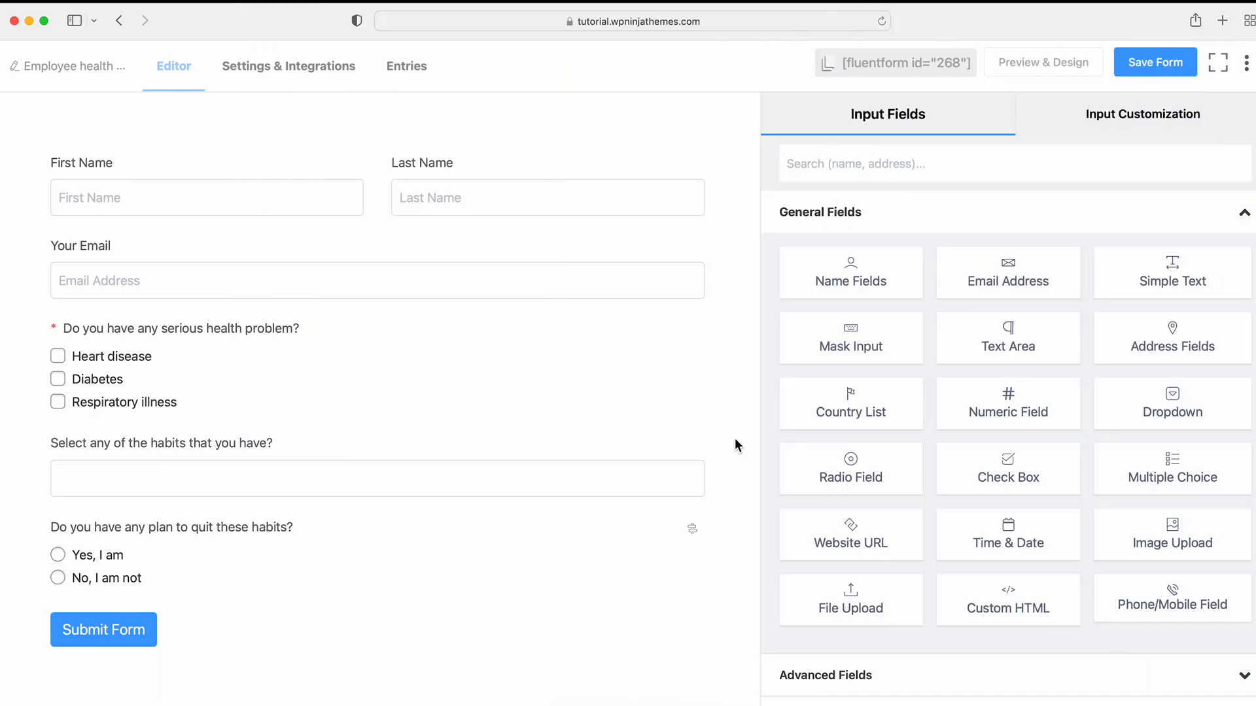
pyautogui.click(820, 212)
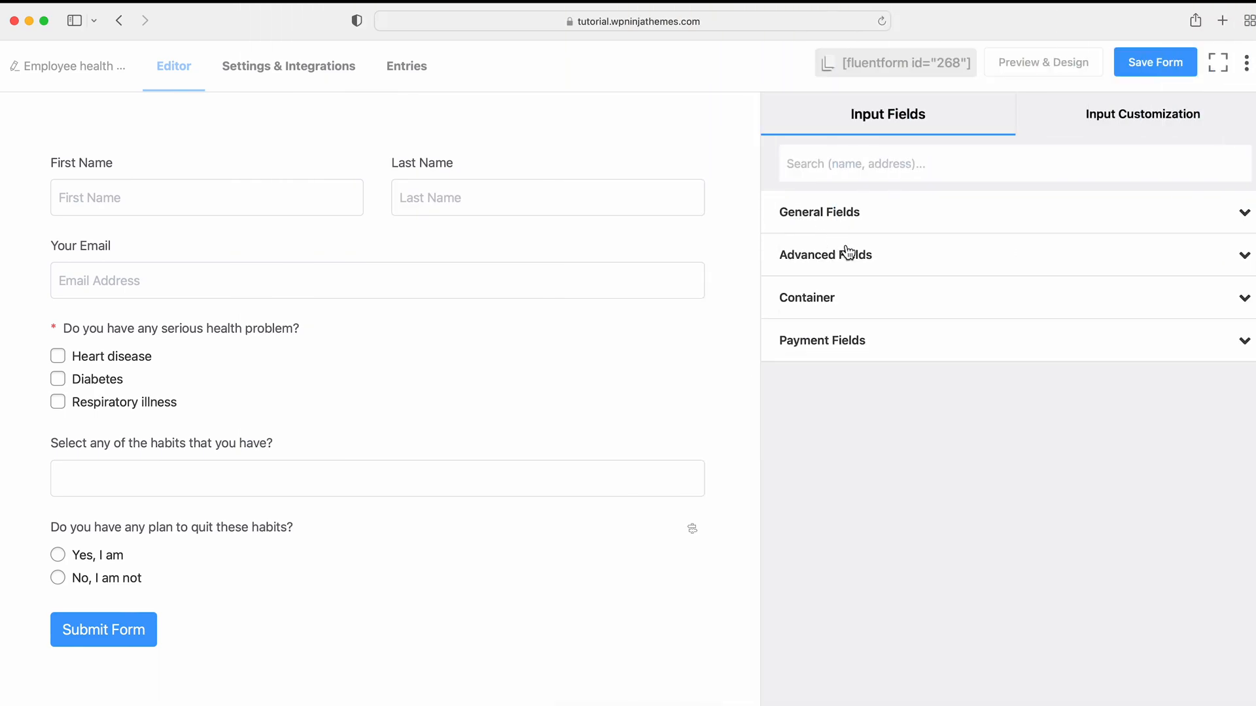
pyautogui.click(826, 254)
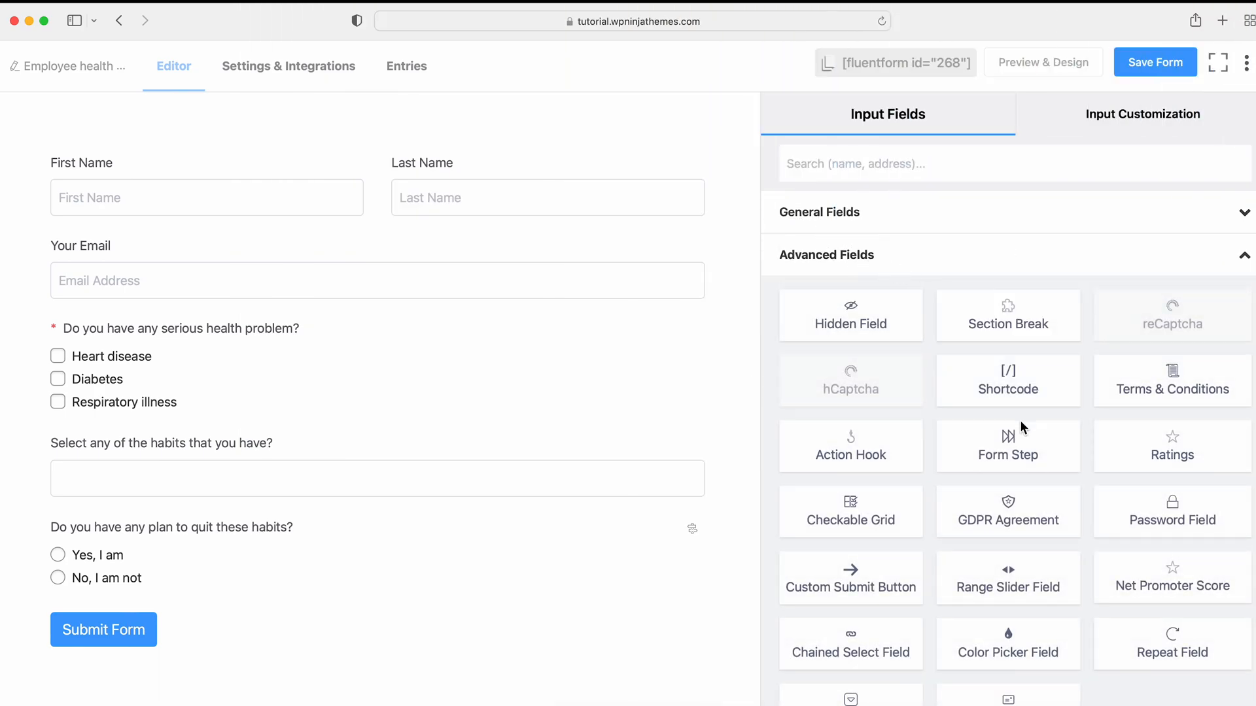
# Step: Add a Form Step break and place a Checkable Grid on the second step
pyautogui.click(1007, 446)
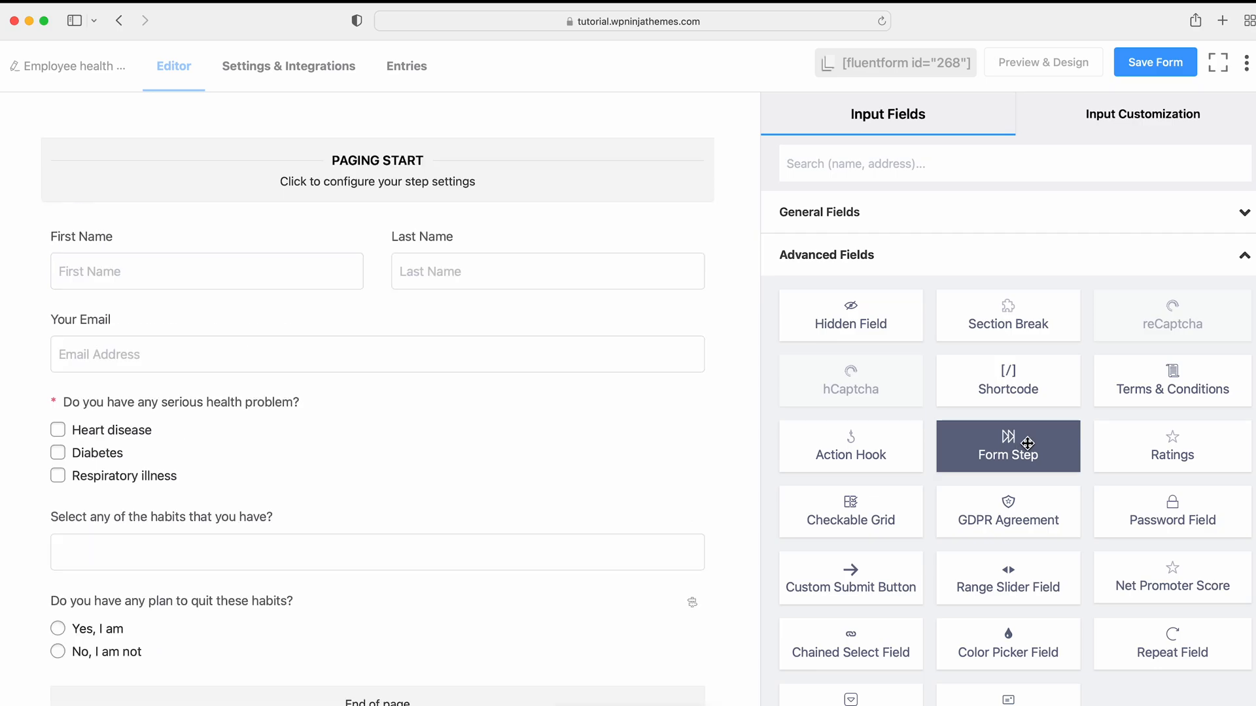
pyautogui.scroll(-3)
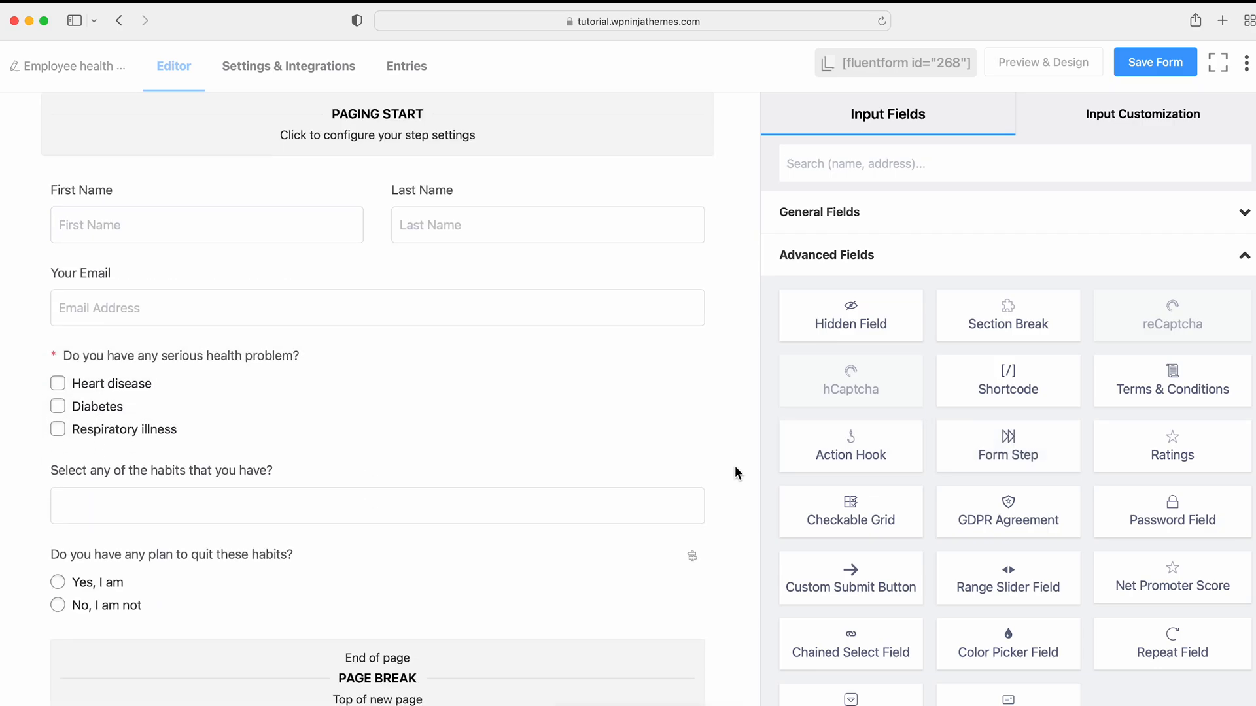
pyautogui.scroll(-3)
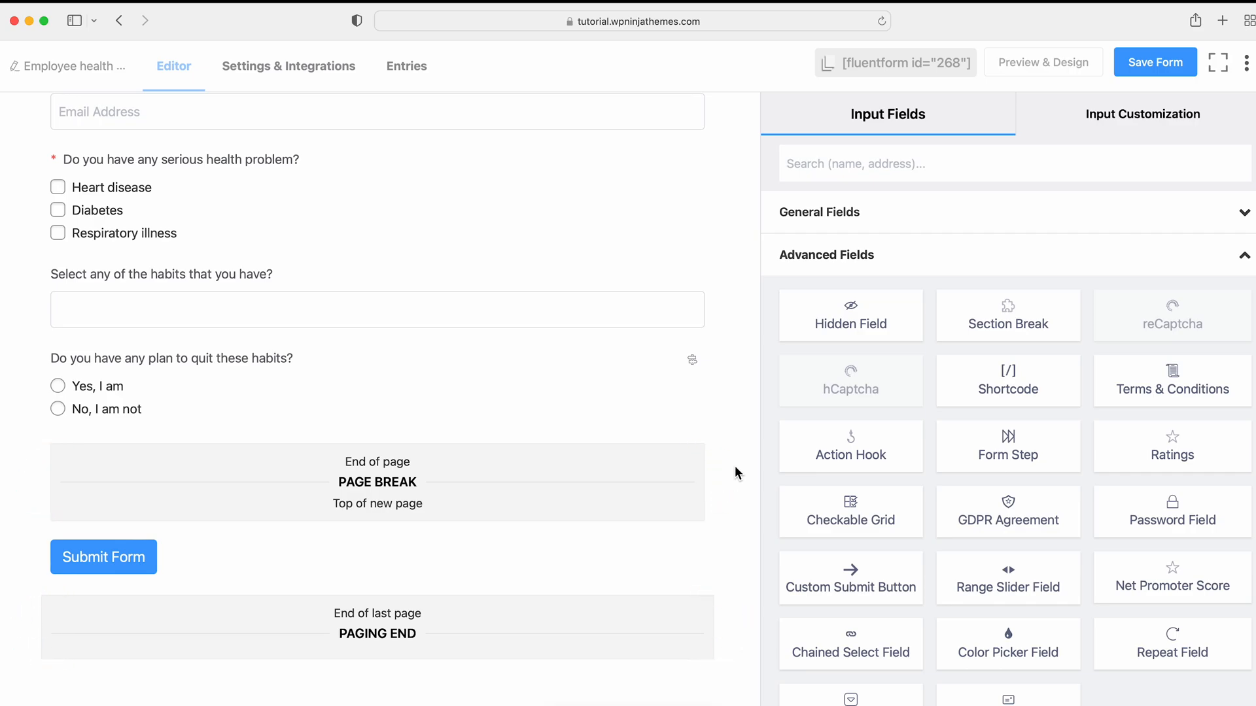
pyautogui.click(849, 511)
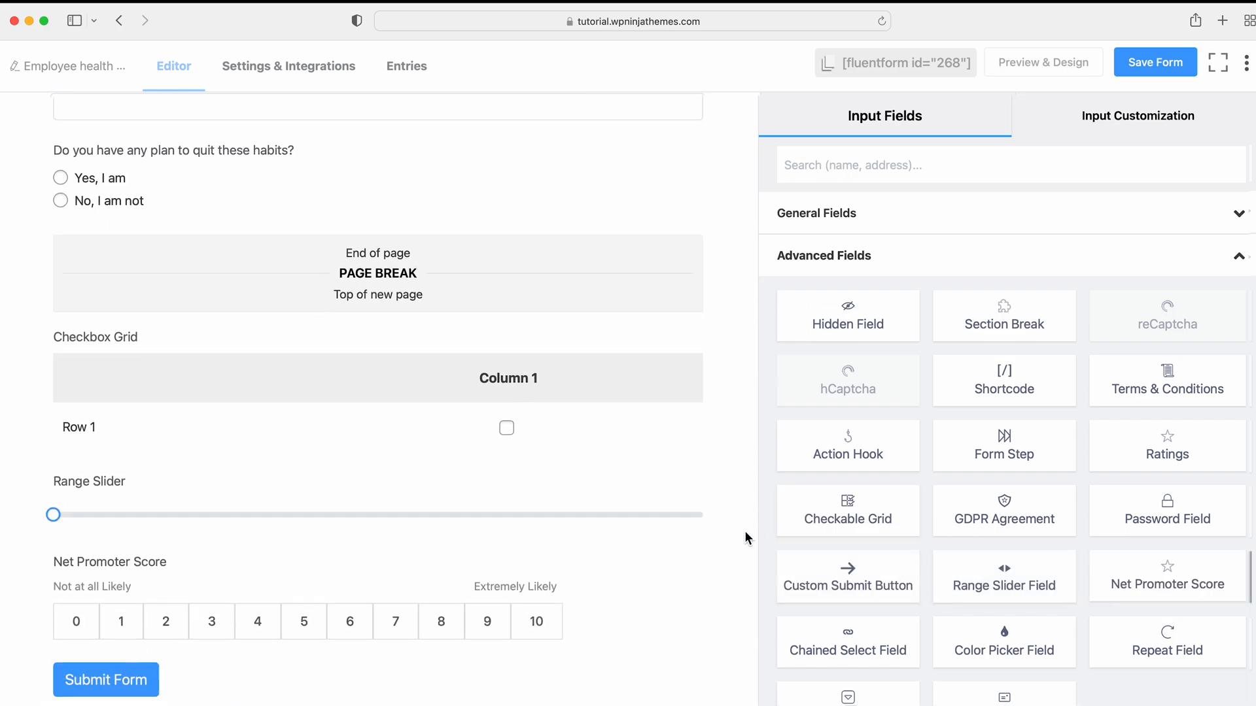
pyautogui.scroll(-3)
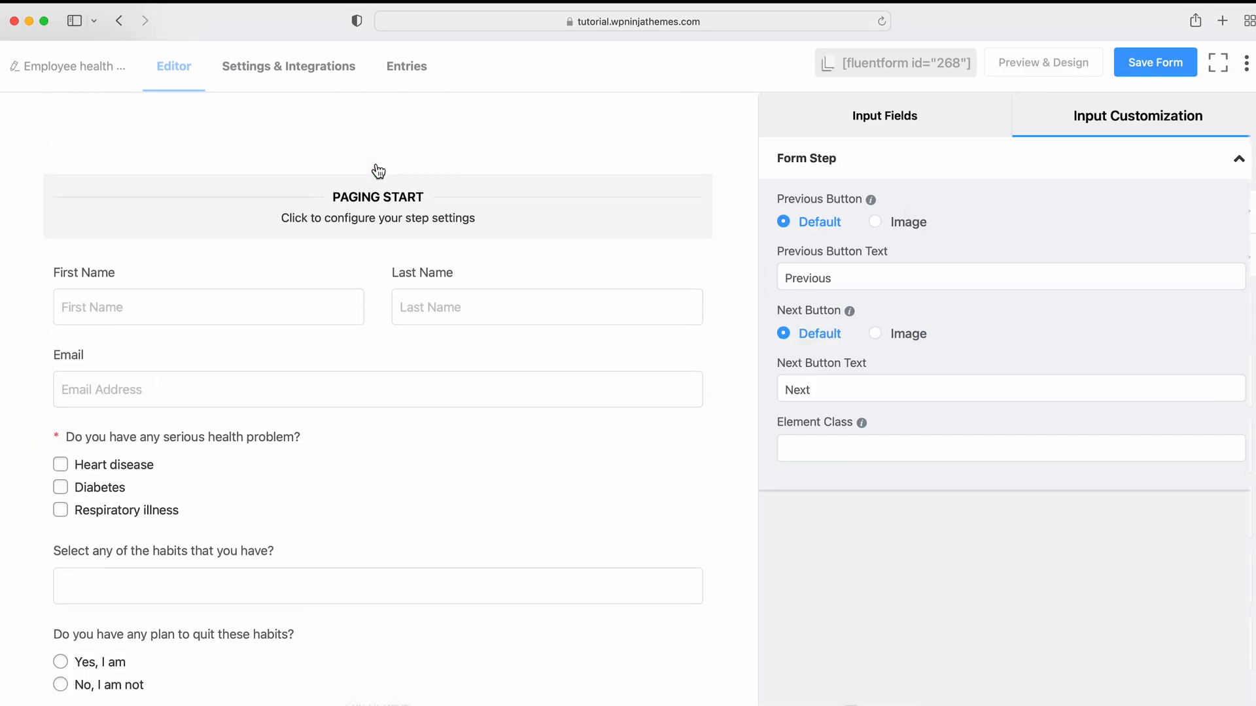
# Step: Open the PAGING START settings and focus the Step 1 title field
pyautogui.click(377, 197)
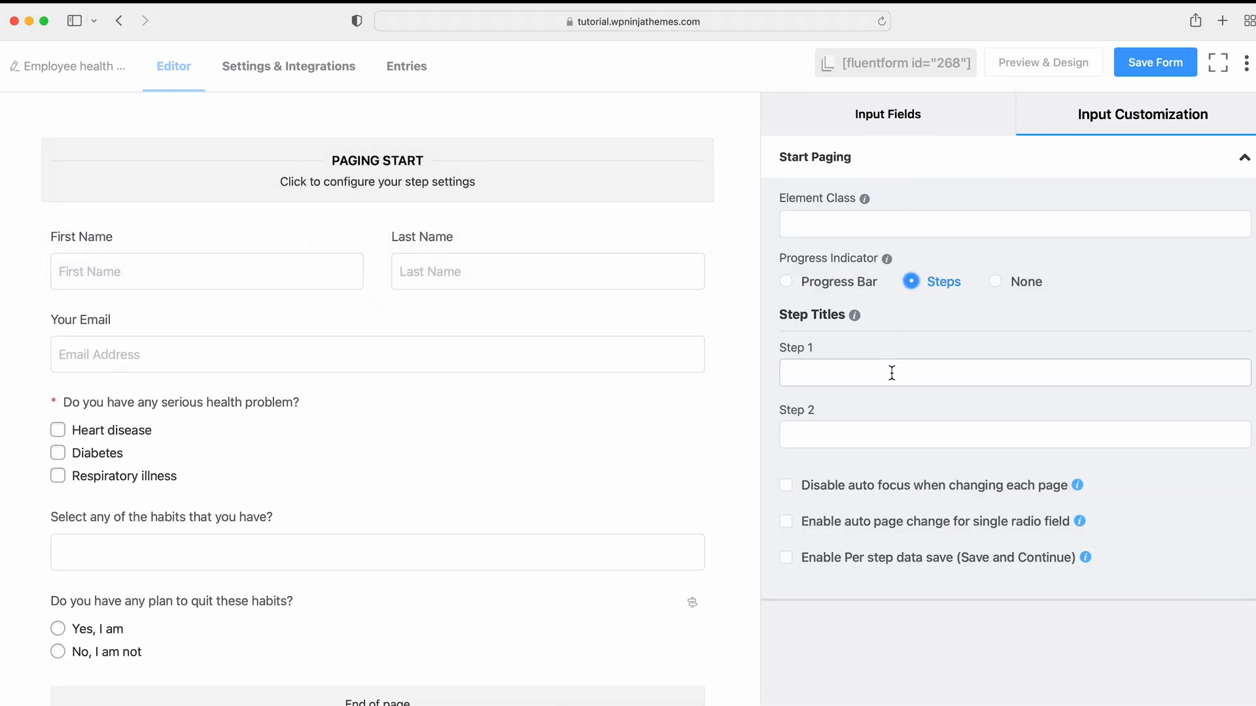
pyautogui.click(786, 558)
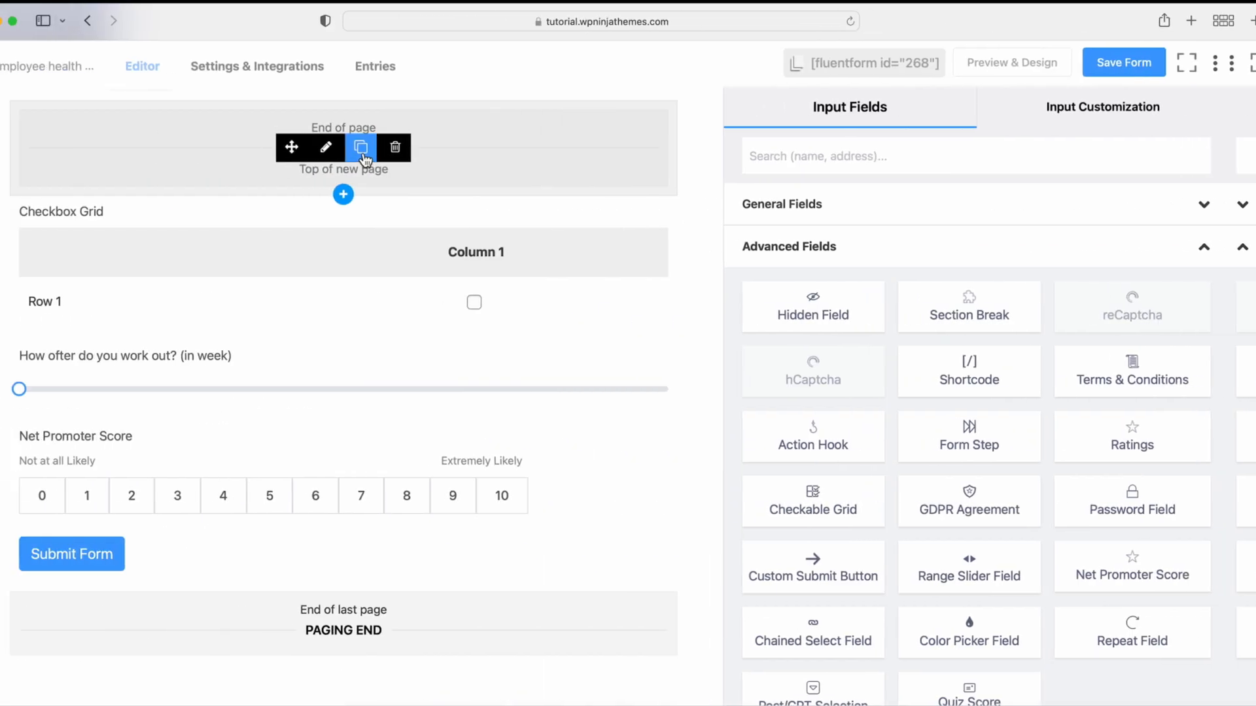
# Step: Duplicate the page break for a third step and title the steps Health Information, Meal plan and Fitness, Consent
pyautogui.click(361, 147)
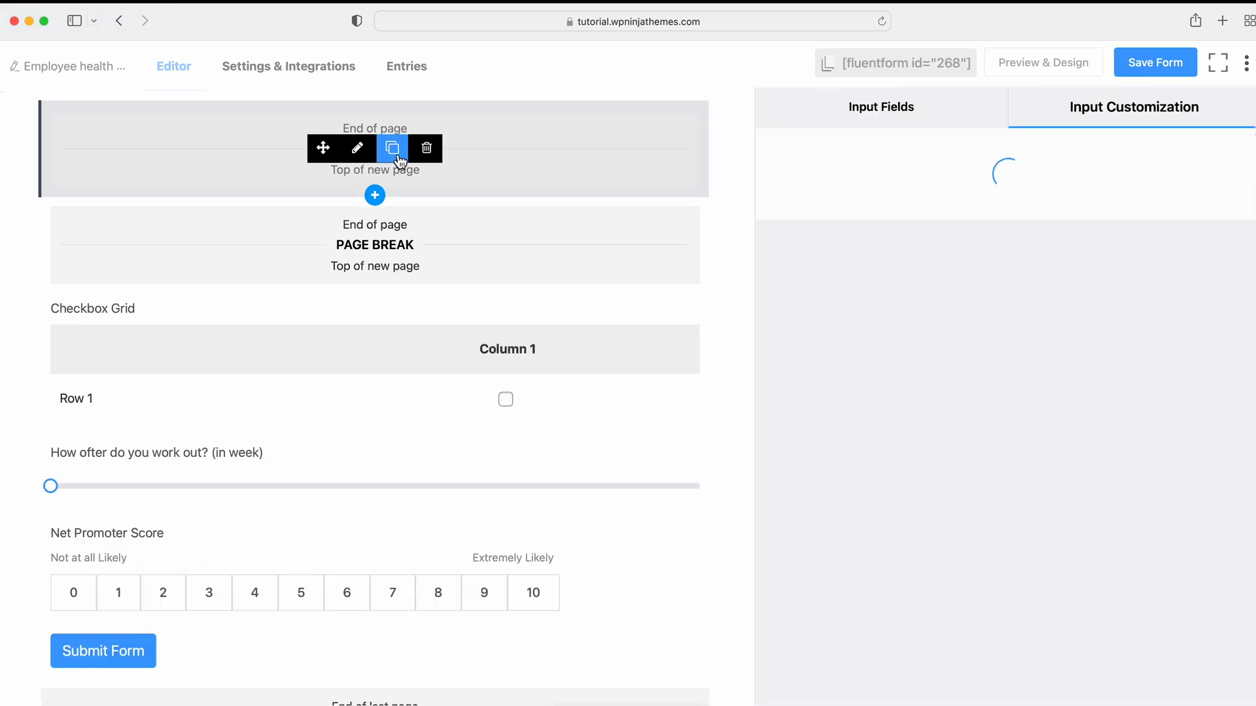
pyautogui.click(374, 148)
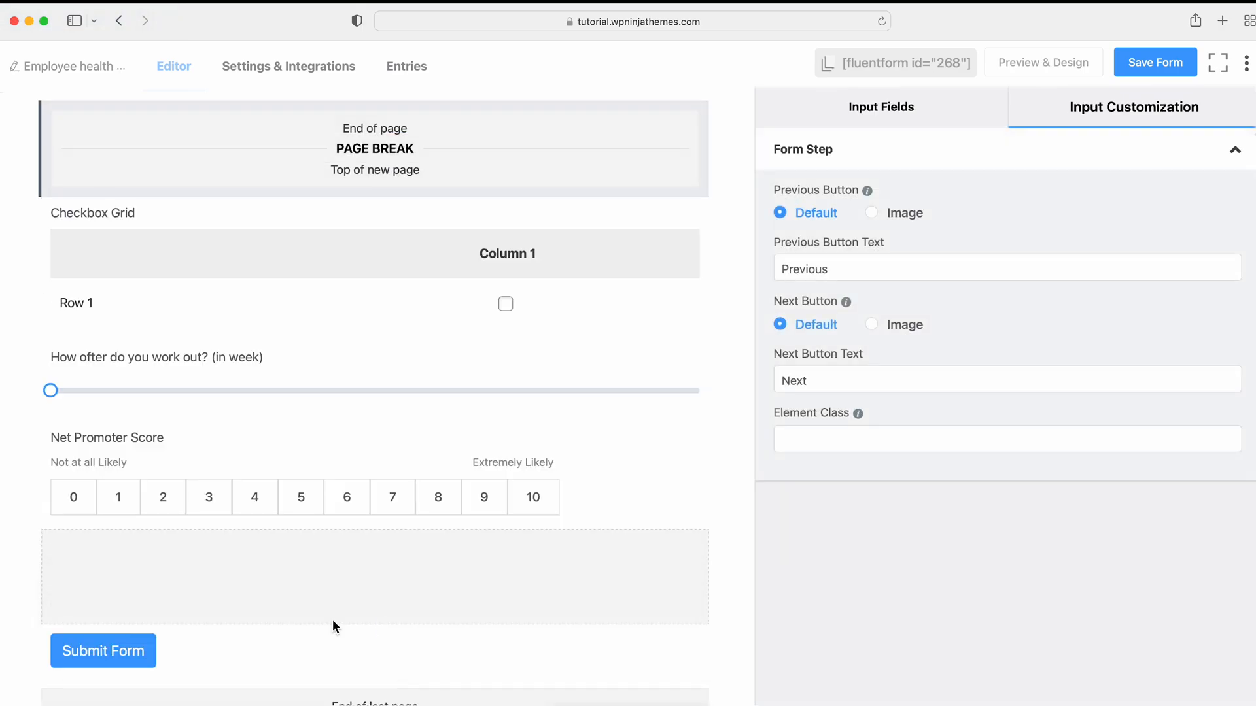
pyautogui.scroll(3)
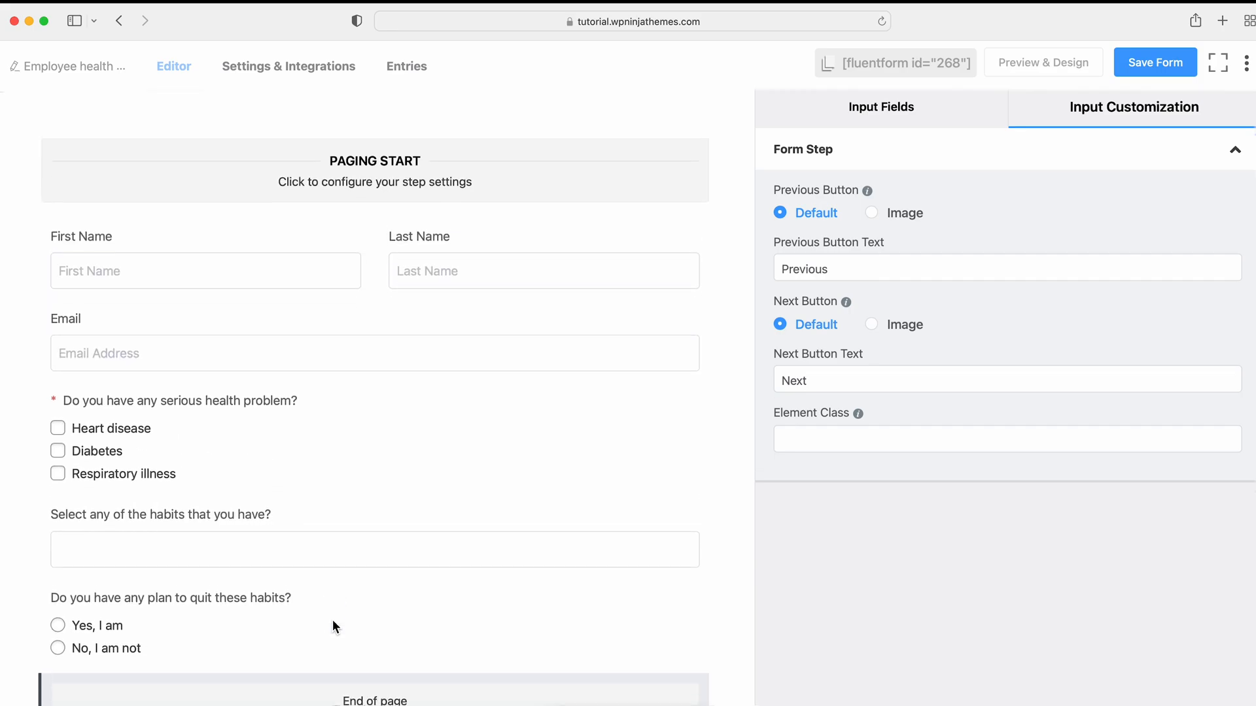
pyautogui.click(374, 170)
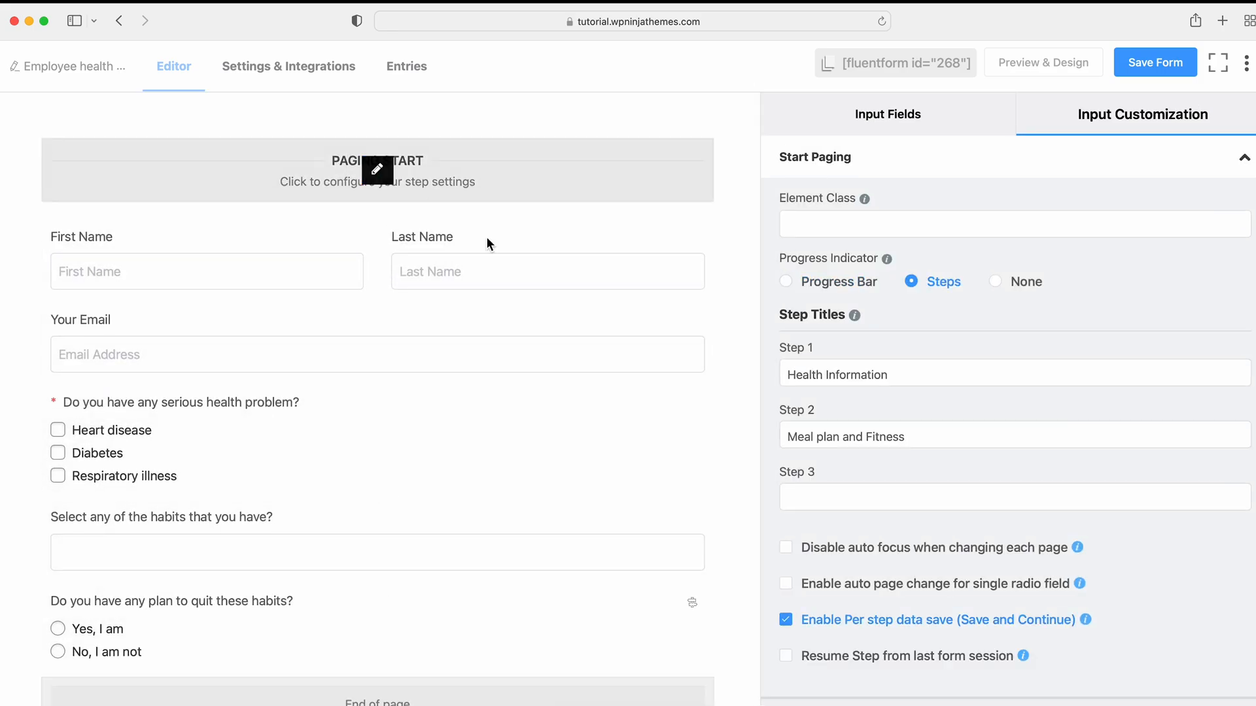
pyautogui.write('Consent')
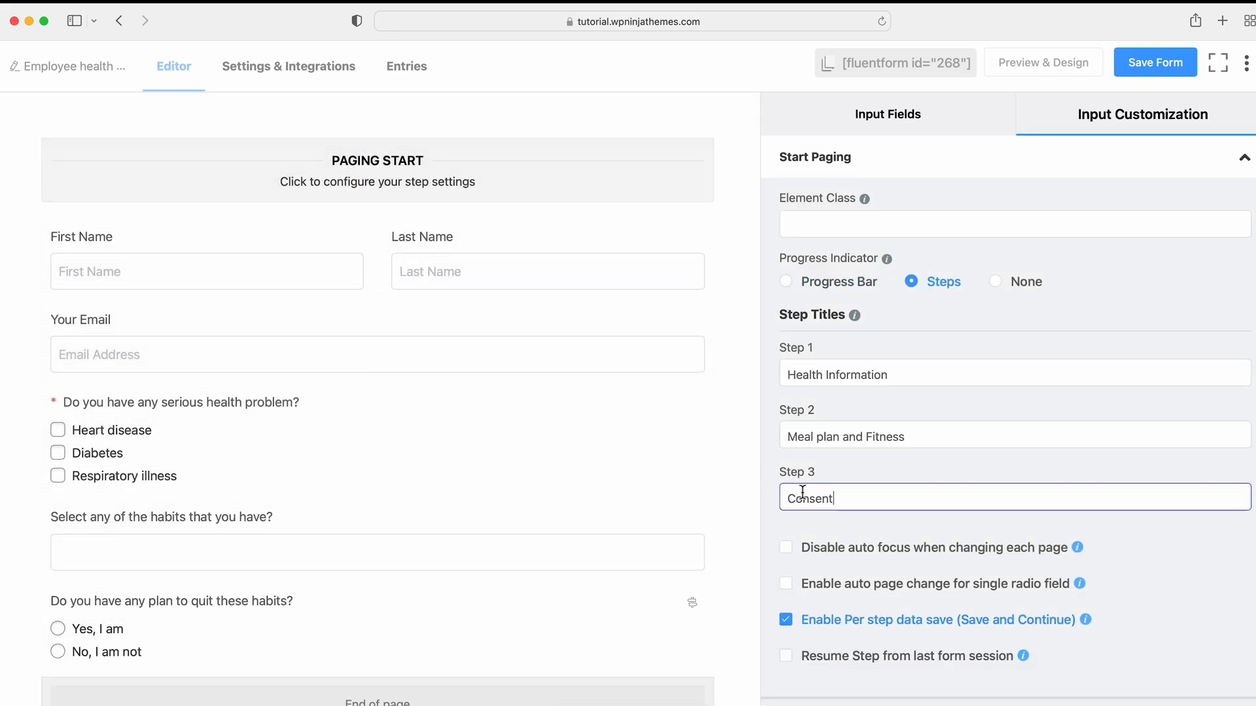
pyautogui.click(888, 114)
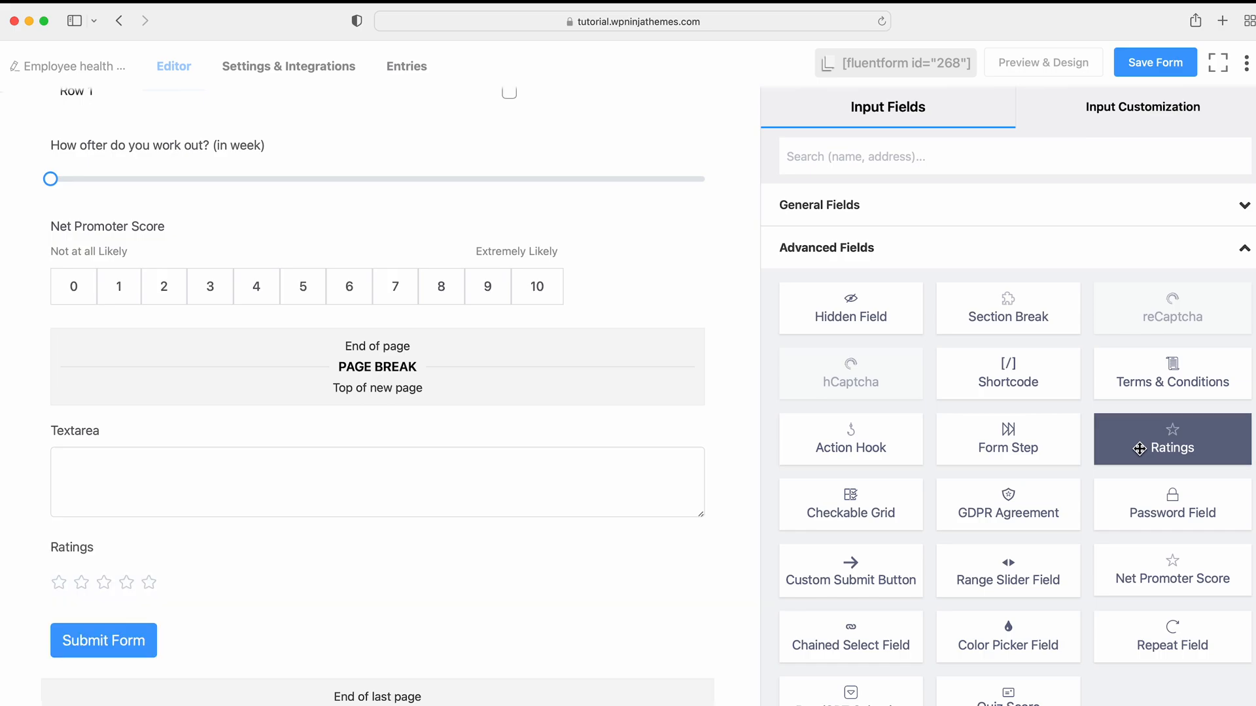
# Step: Label the rating field 'Rate our survey form' and save the form
pyautogui.click(1171, 374)
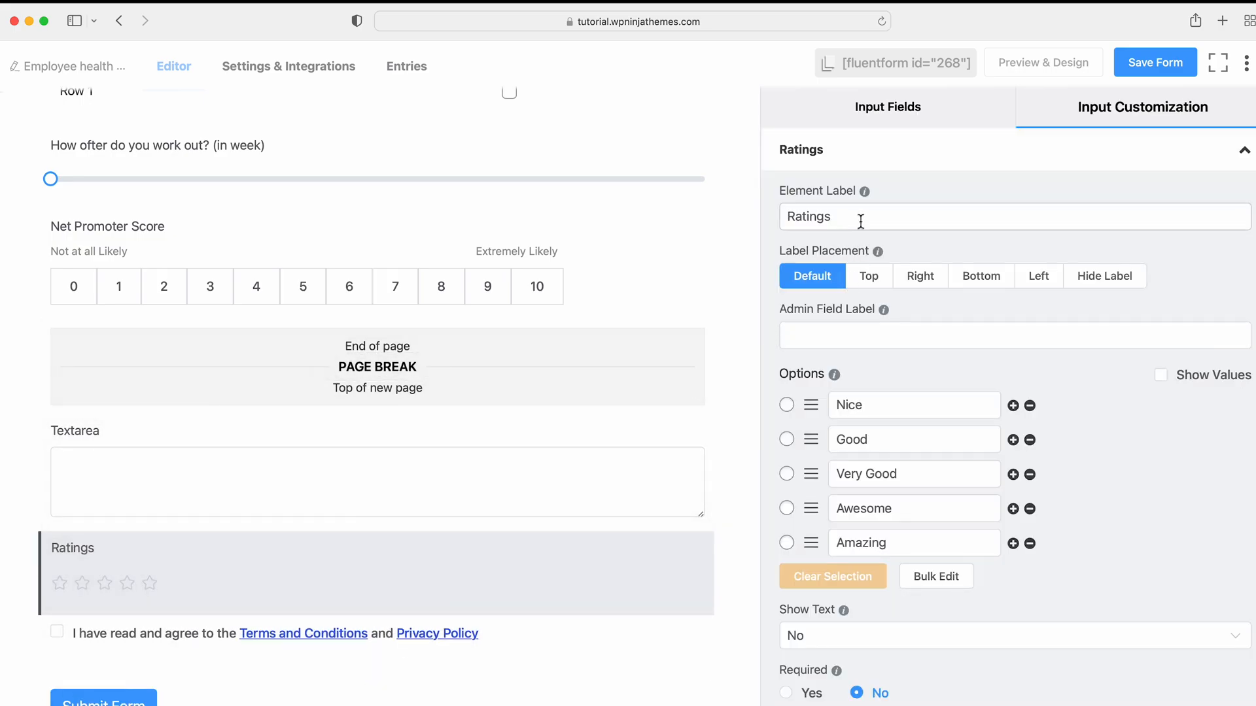
pyautogui.write('Rate our survey form')
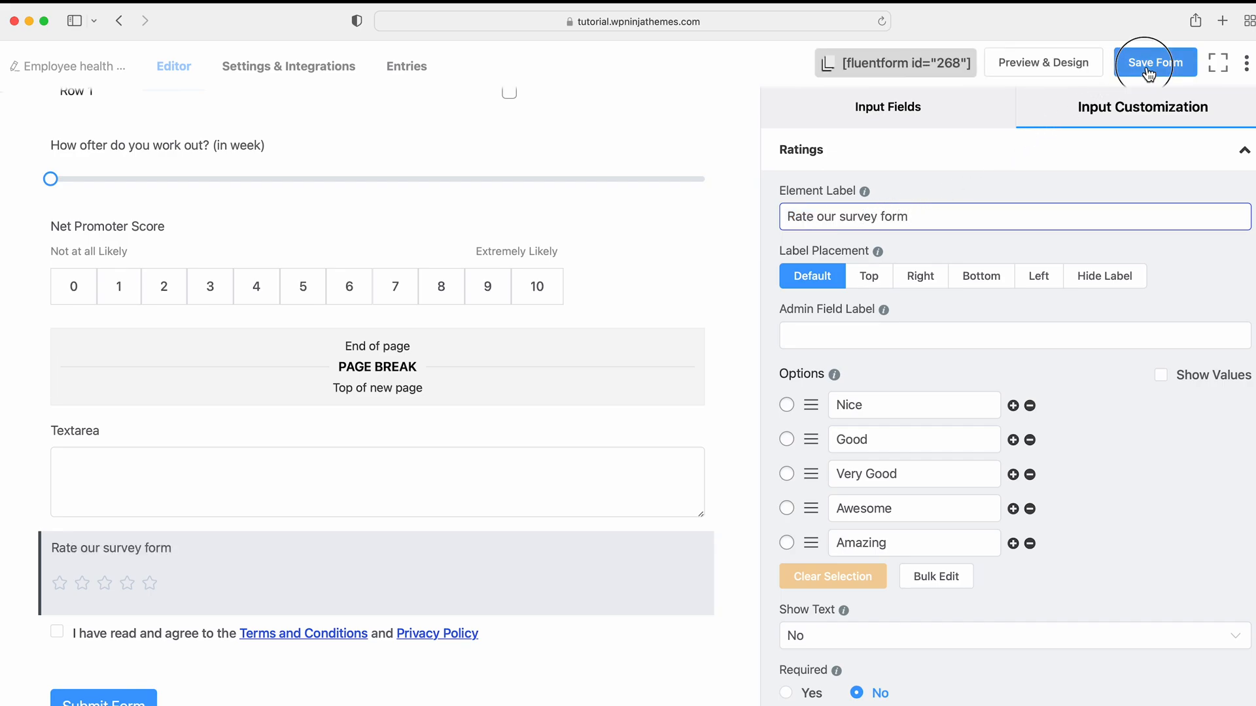
pyautogui.click(1156, 63)
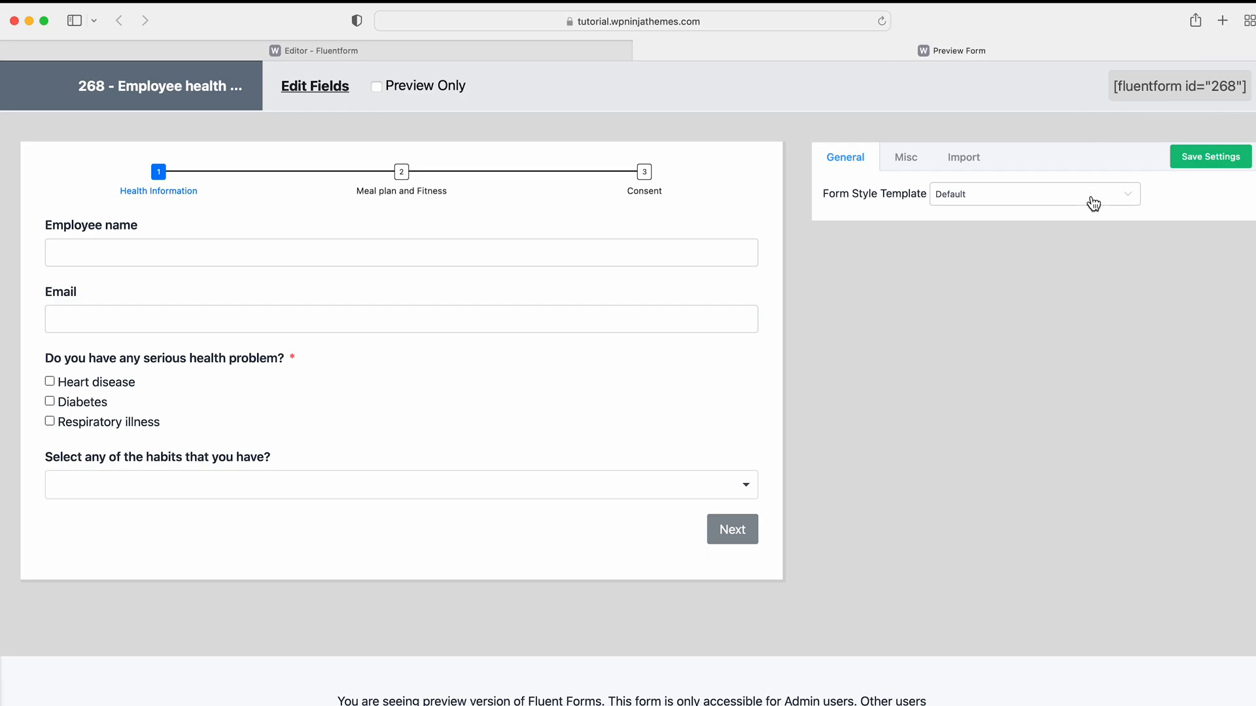
# Step: Apply the Custom (Advanced Customization) style template and enable Smart UI for checkboxes and radios
pyautogui.click(1035, 193)
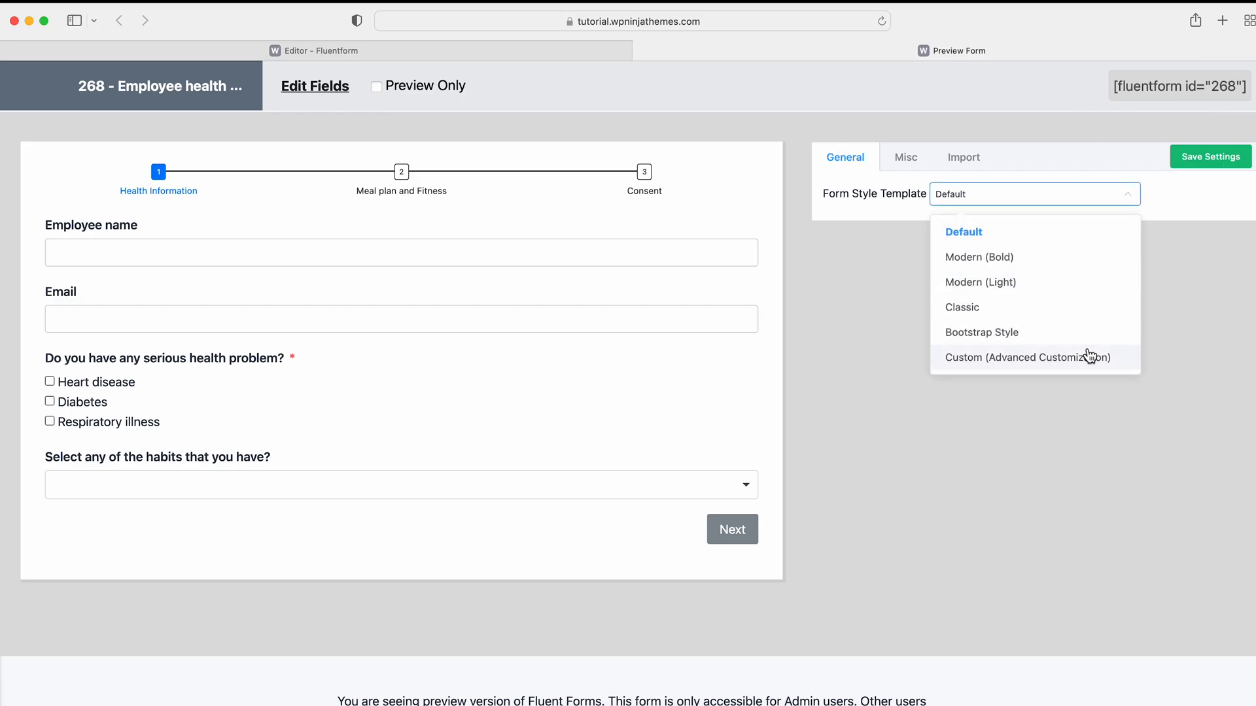
pyautogui.click(1024, 358)
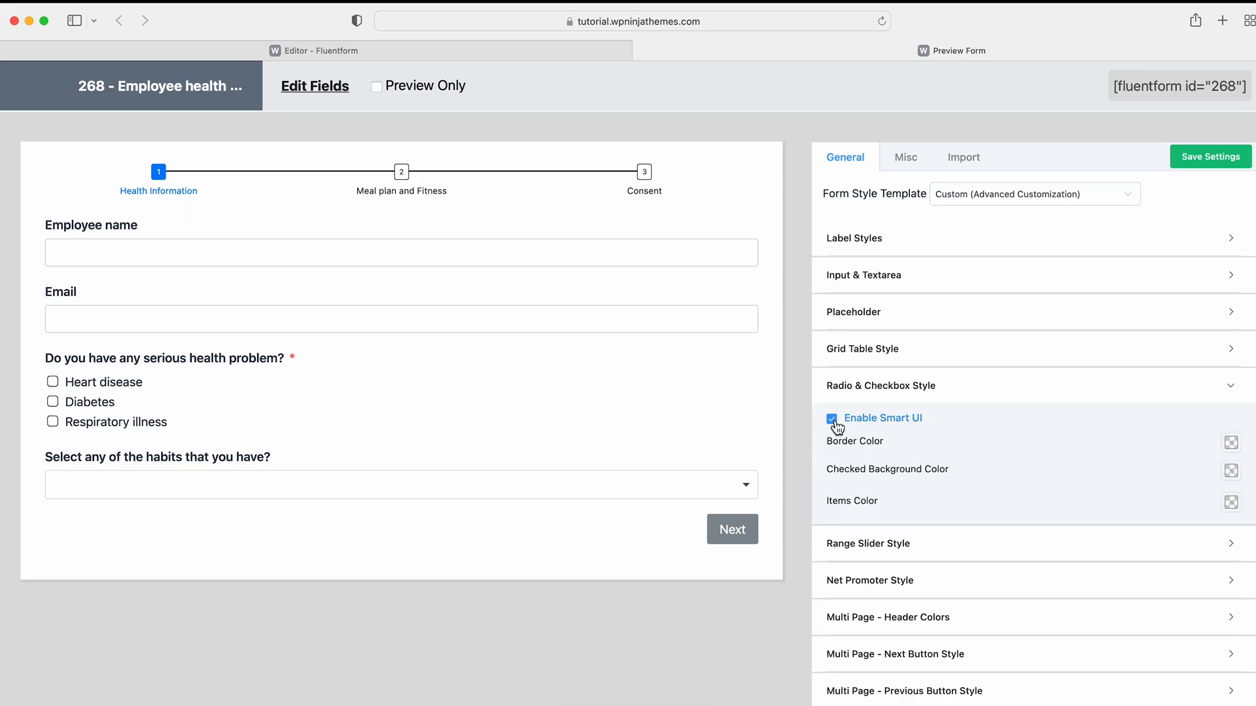
pyautogui.click(879, 385)
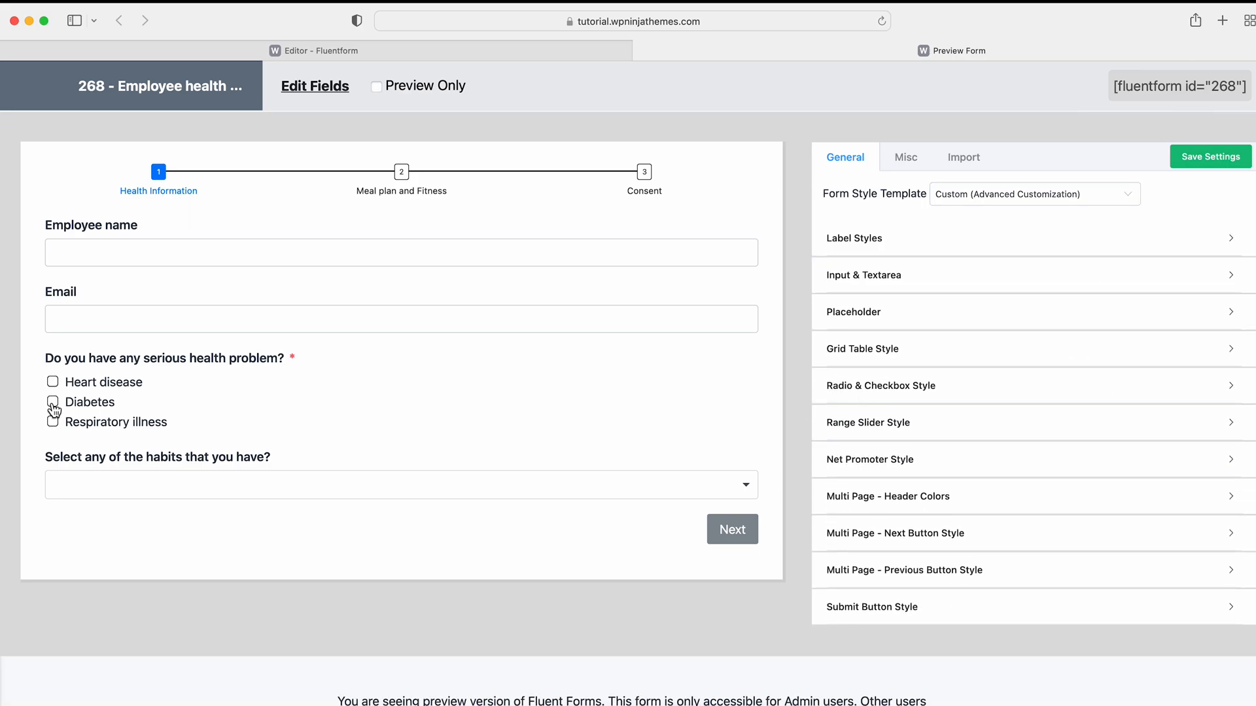
# Step: On step two, recolour the NPS slider and active score blue, and give the Next button a green hover
pyautogui.click(731, 528)
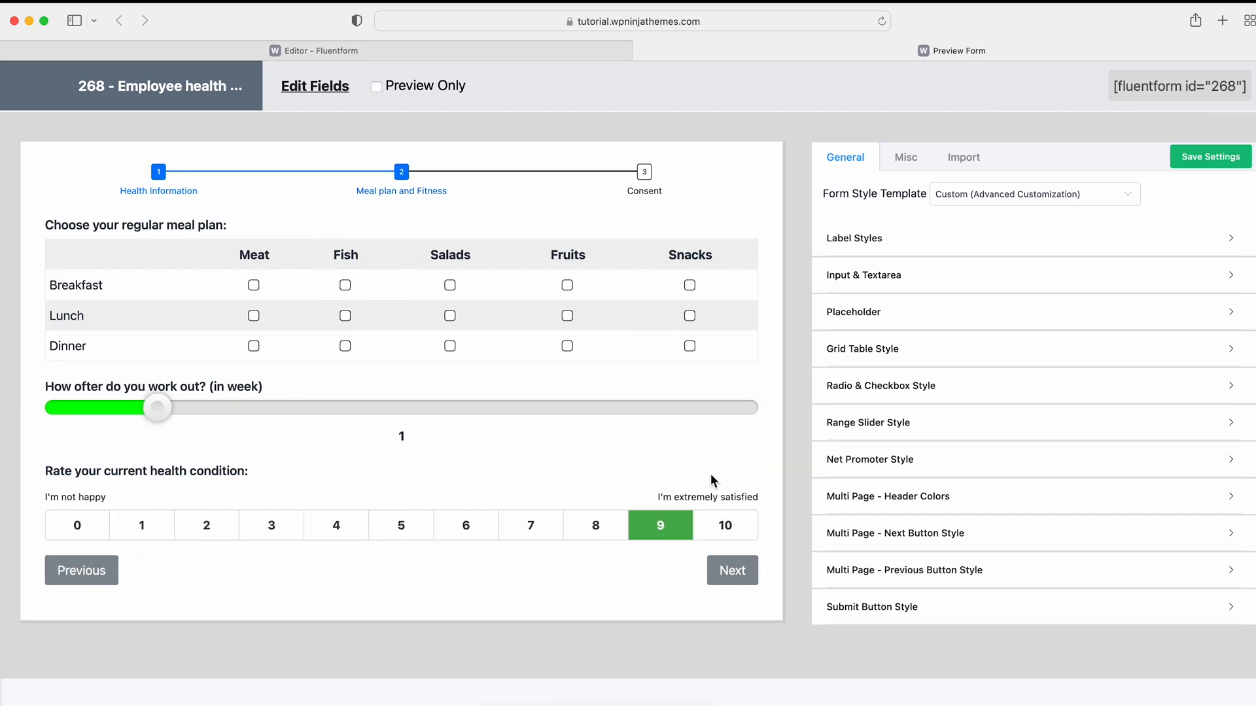
pyautogui.click(867, 422)
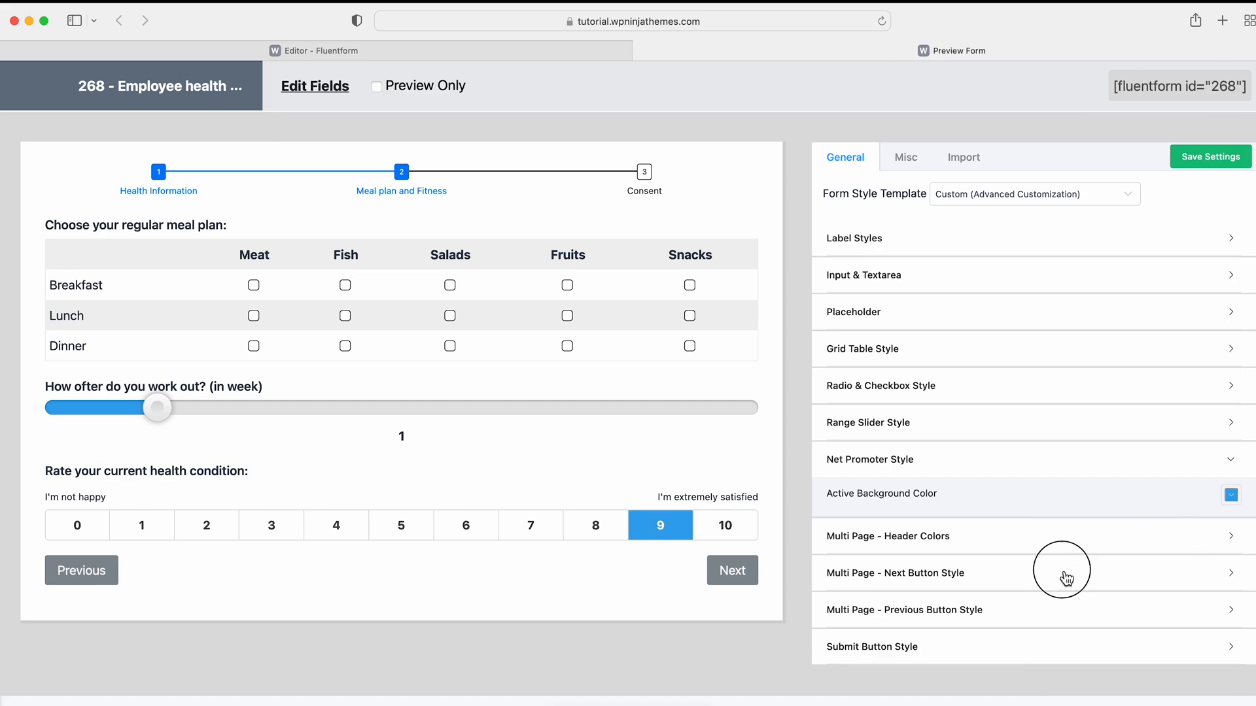
pyautogui.click(895, 573)
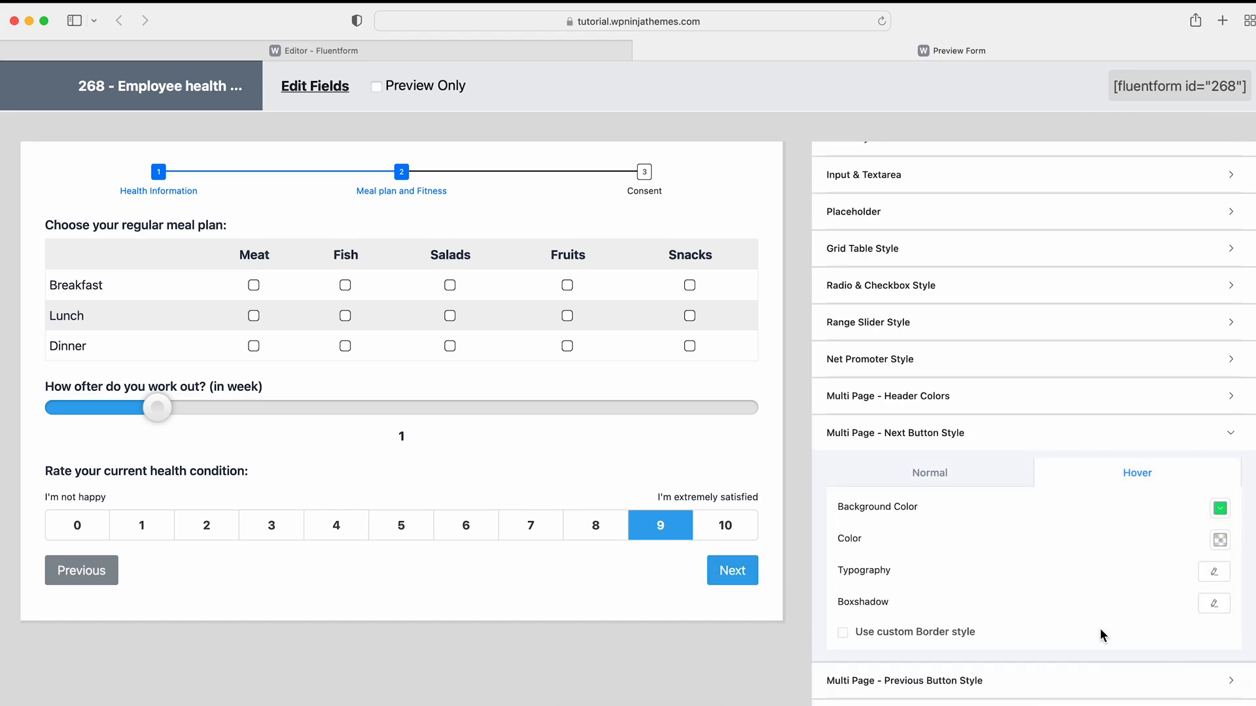
pyautogui.click(958, 50)
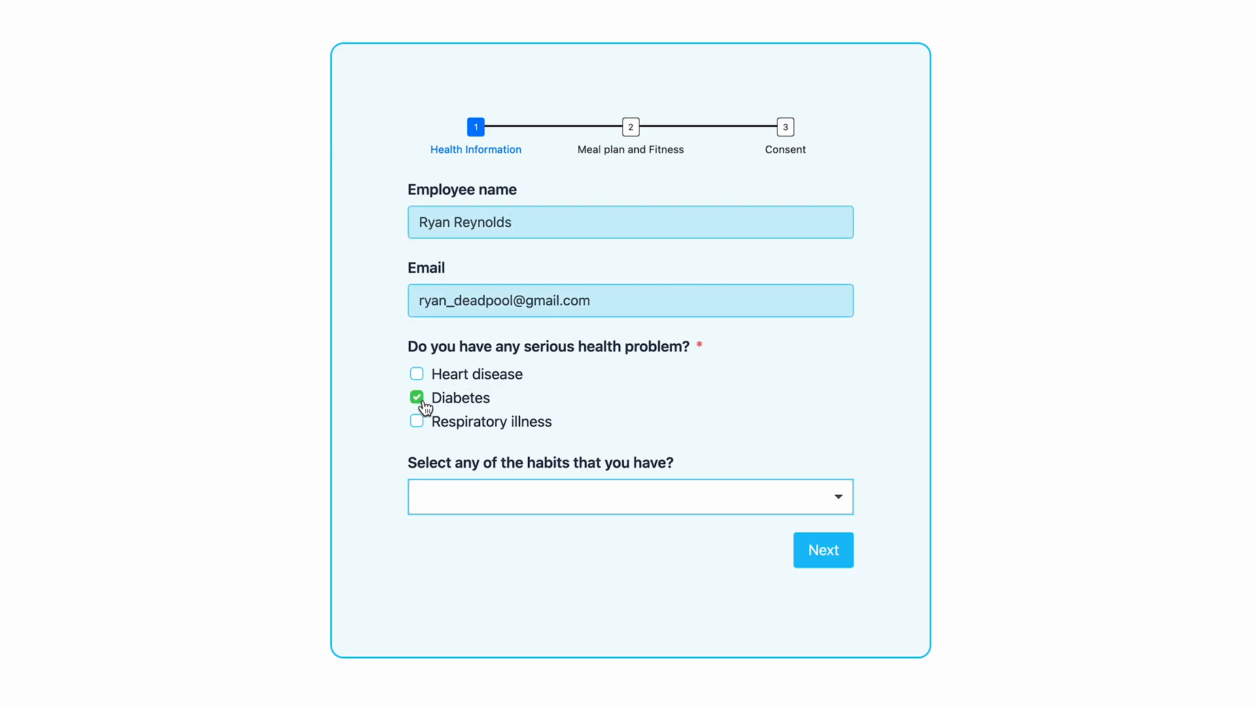
# Step: In the live form tick Diabetes, set habits to None, and advance through step two to the Consent step
pyautogui.click(631, 497)
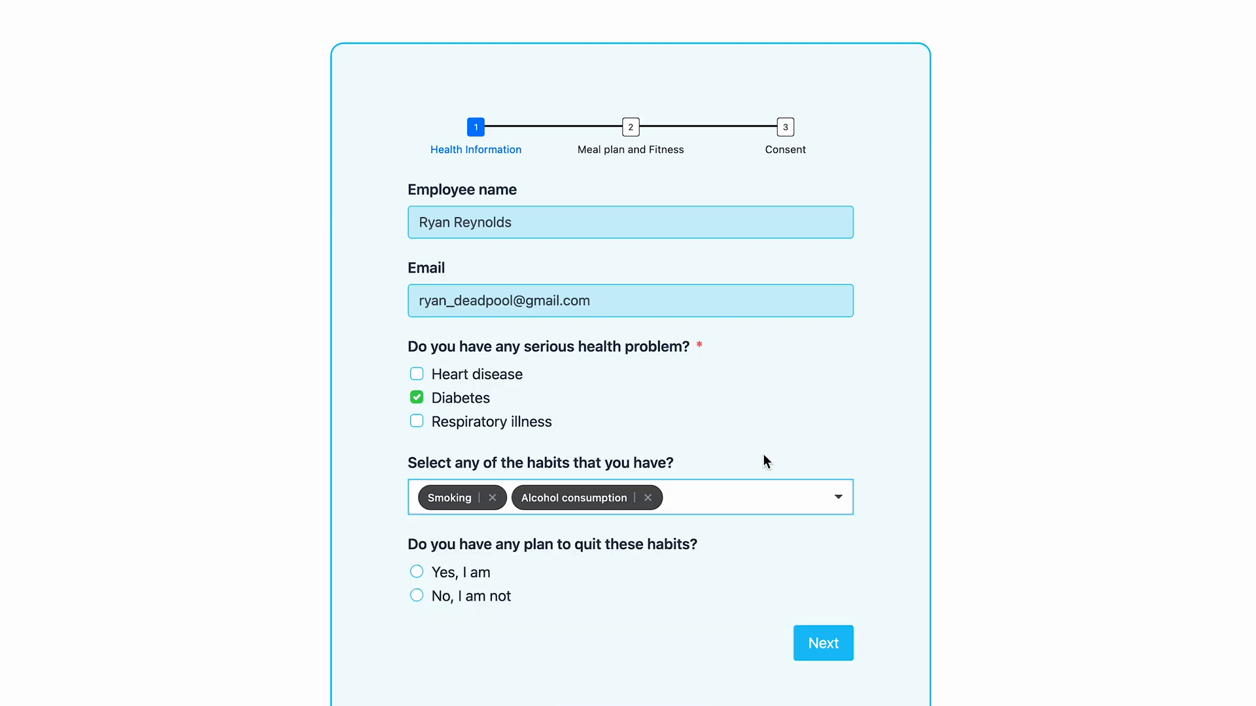
pyautogui.click(630, 497)
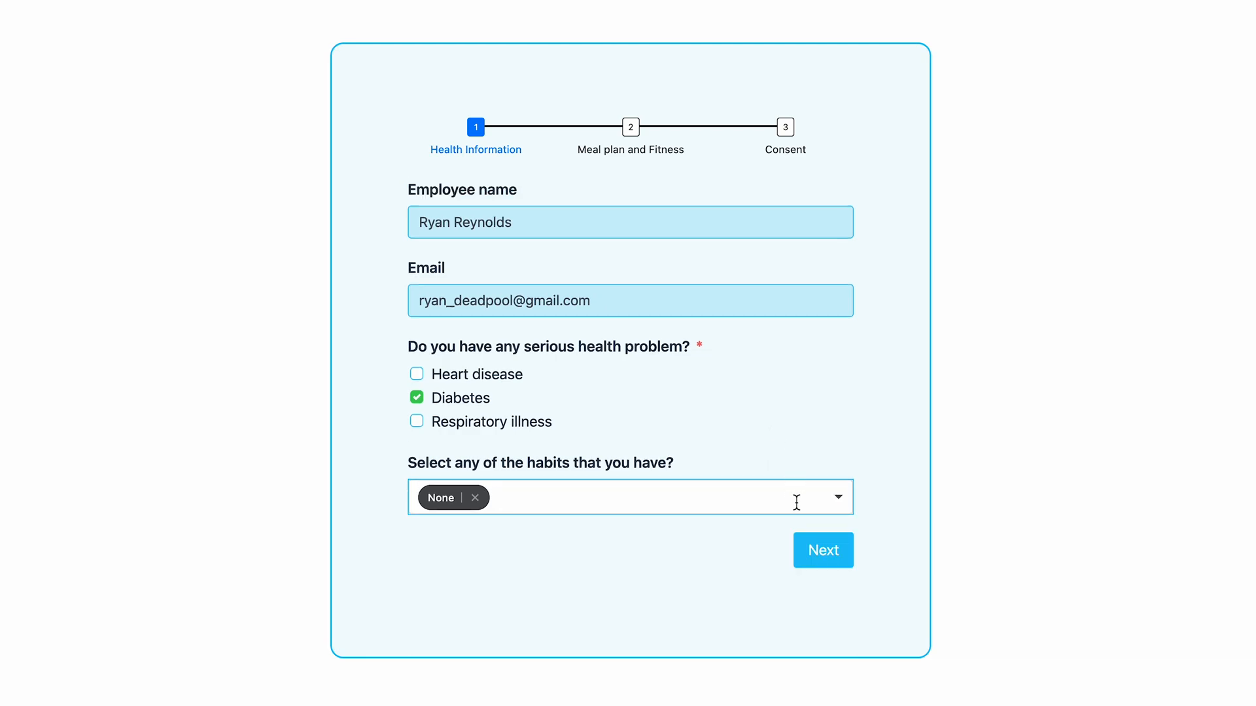
pyautogui.click(823, 550)
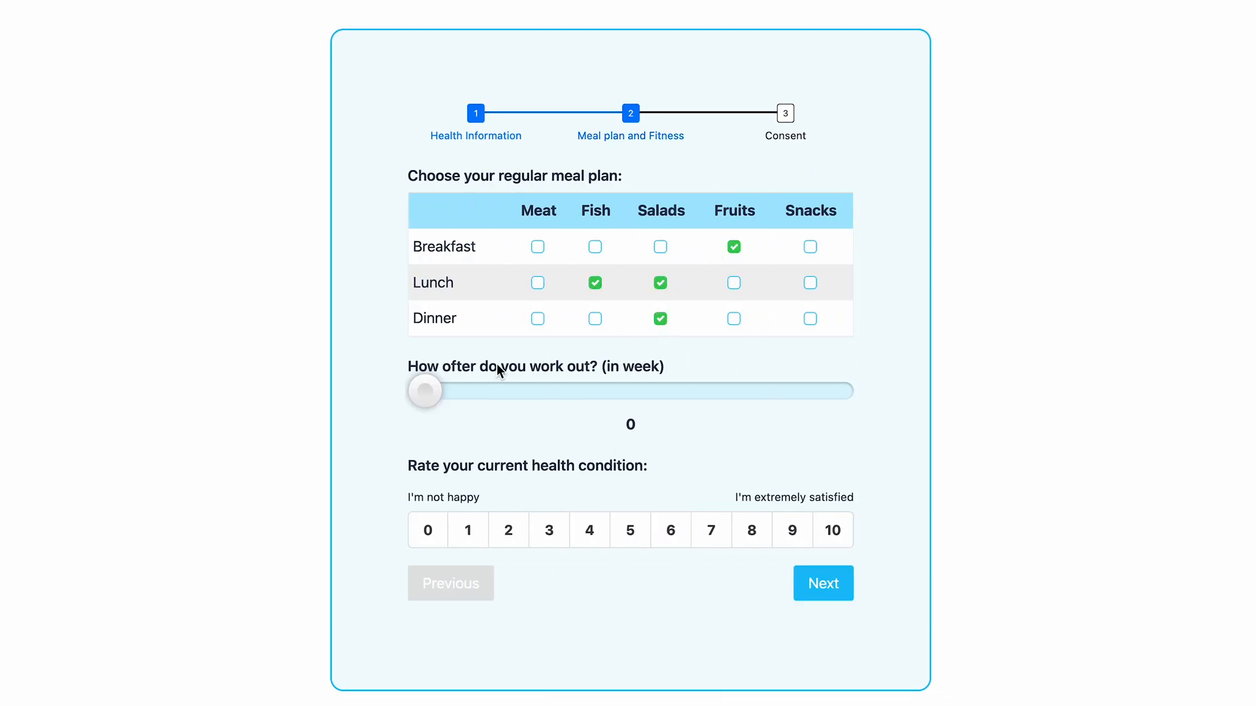
pyautogui.click(823, 583)
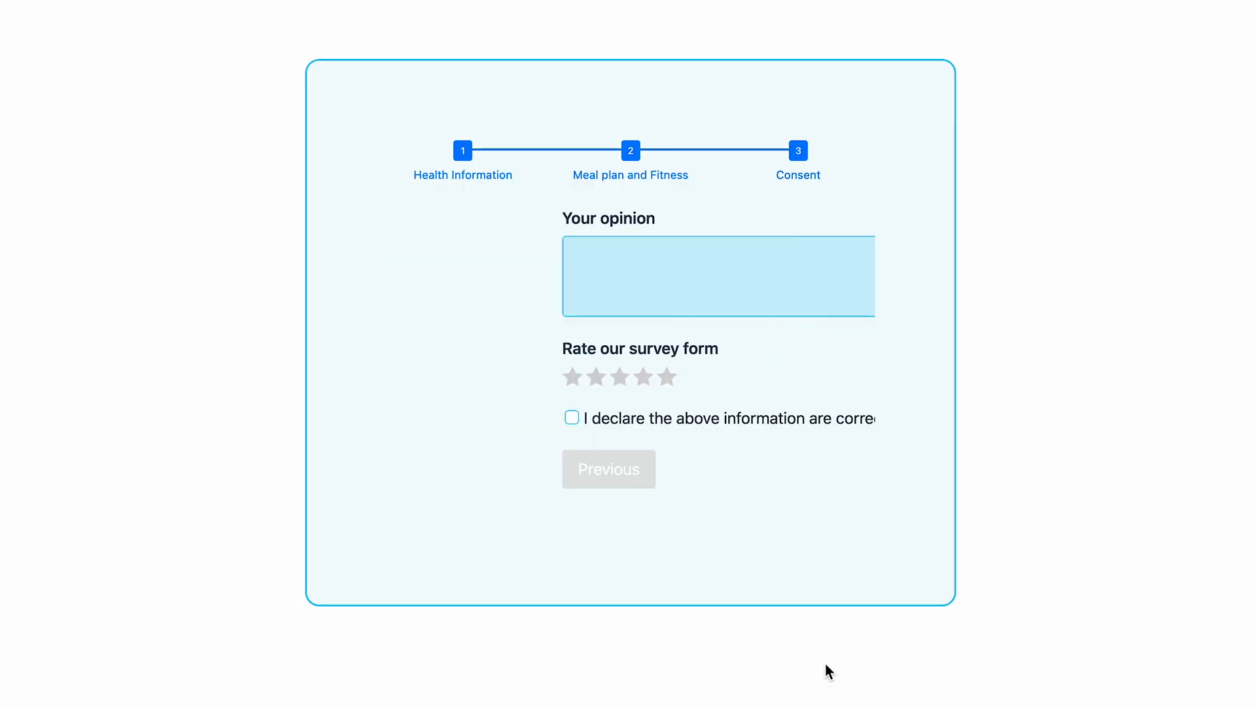